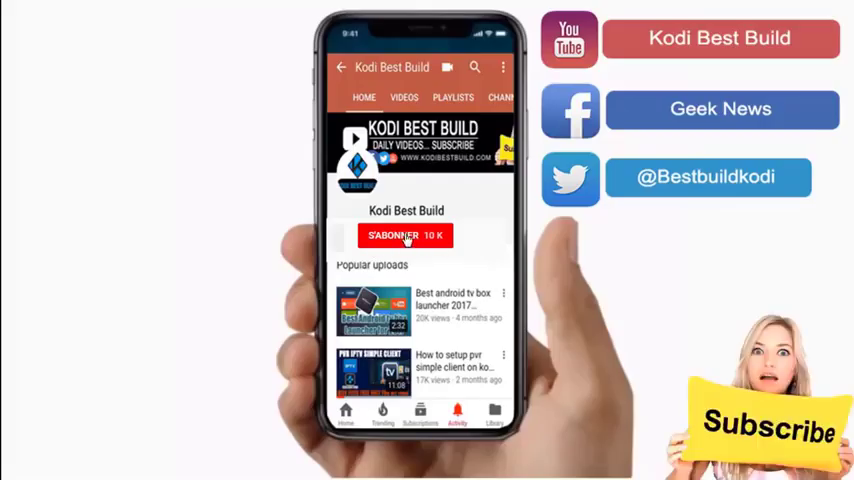
Step: Navigate through Kodi's home screen menus
left_click(405, 235)
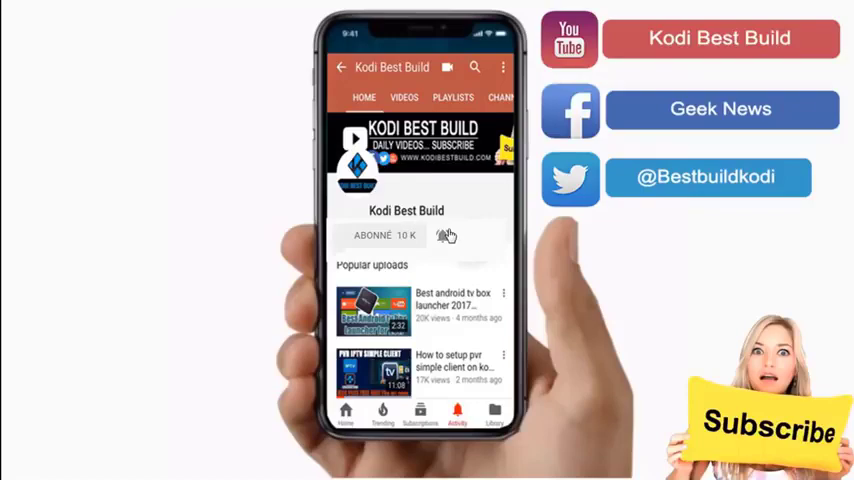
left_click(444, 238)
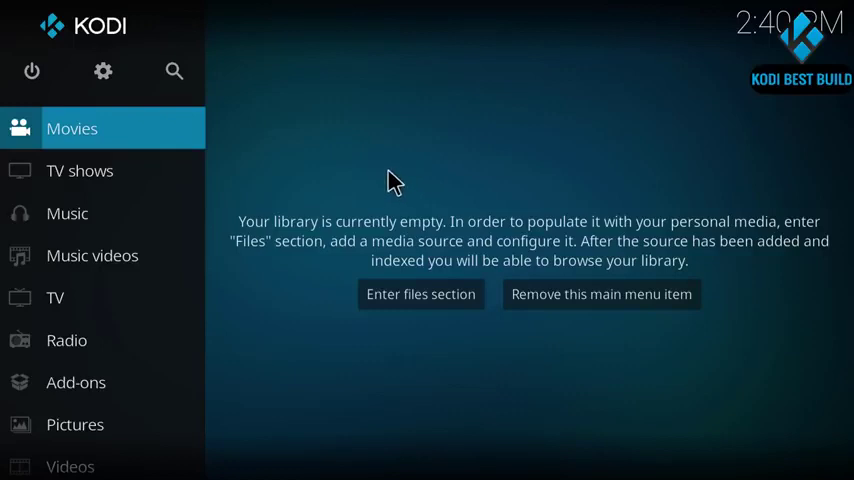
mouse_move(303, 231)
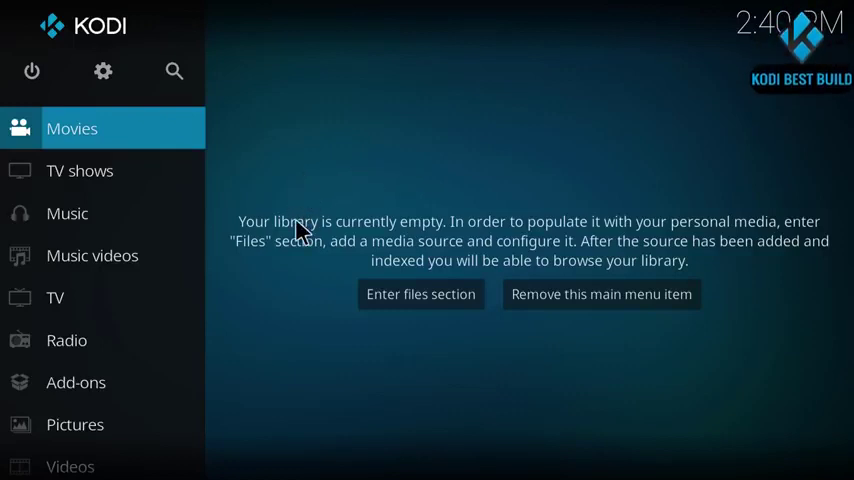
mouse_move(291, 200)
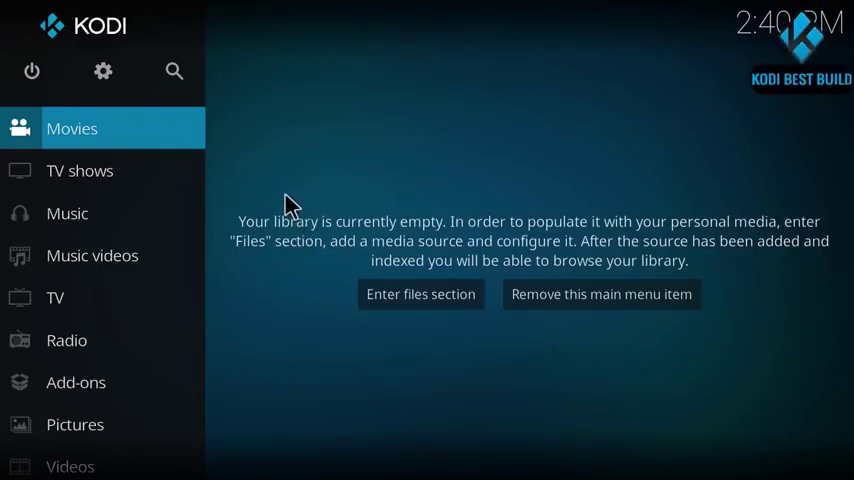
mouse_move(310, 190)
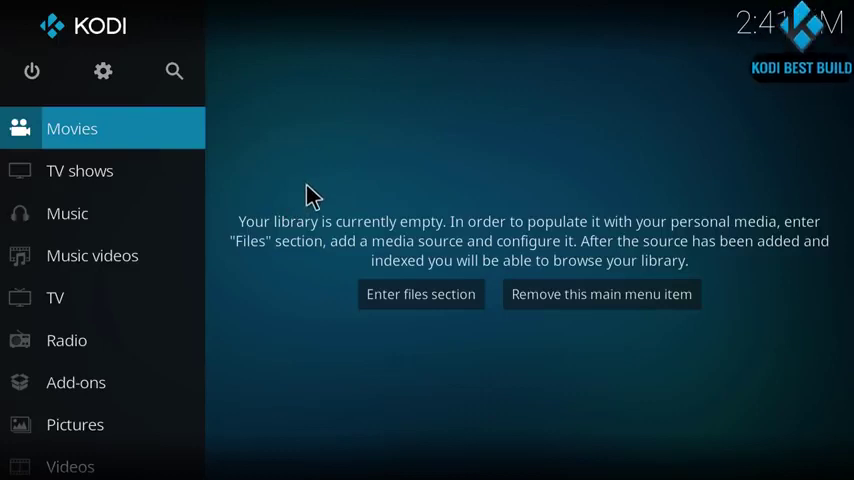
mouse_move(294, 216)
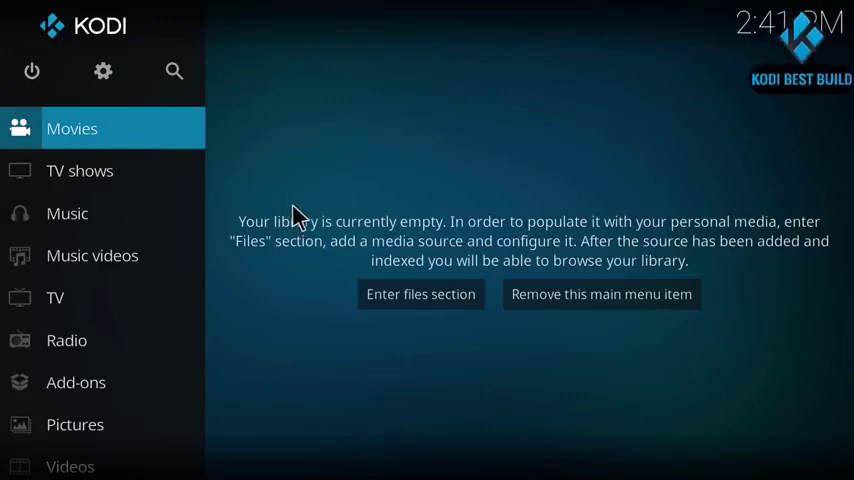
mouse_move(308, 226)
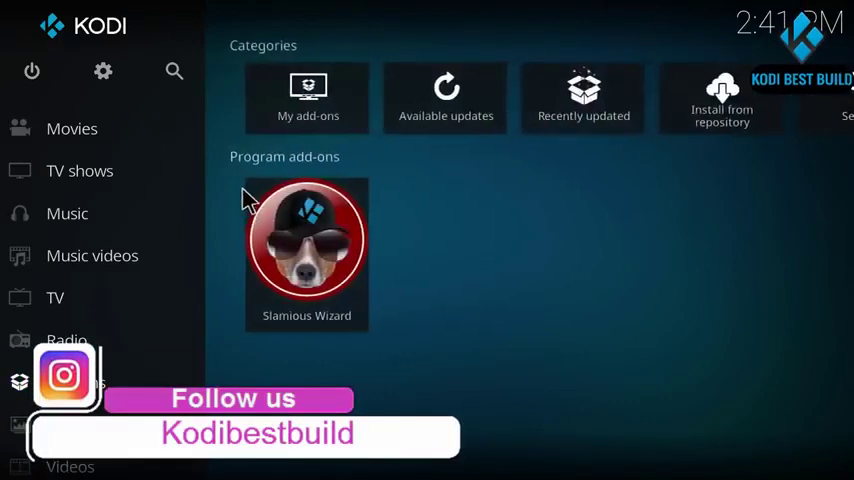
left_click(71, 128)
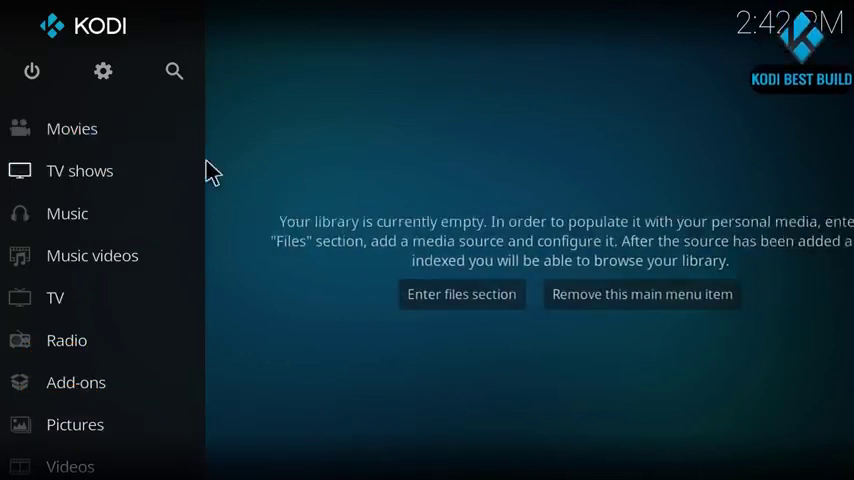
mouse_move(67, 213)
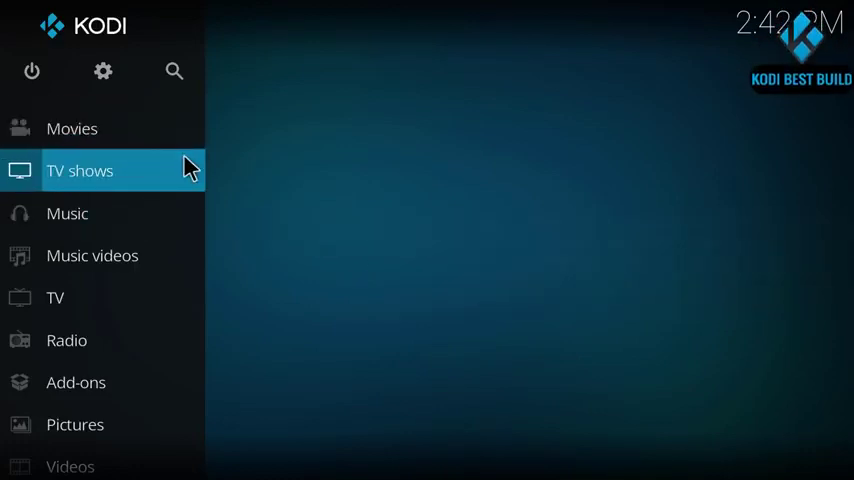
left_click(80, 170)
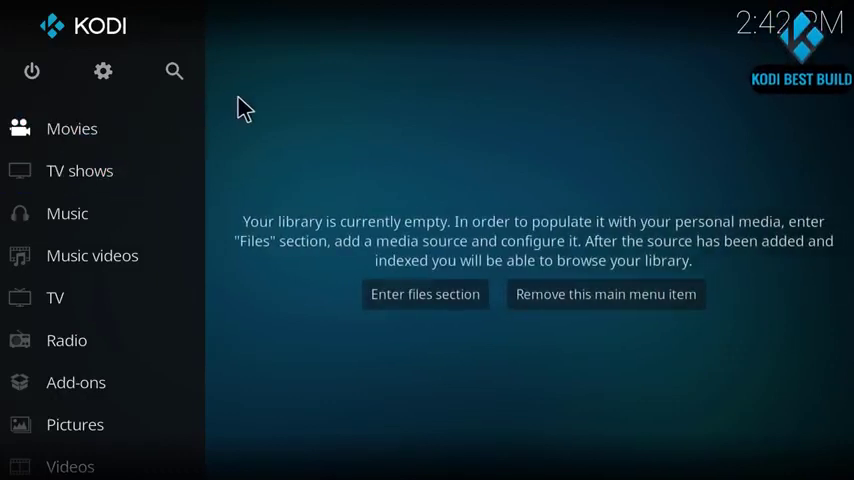
mouse_move(218, 125)
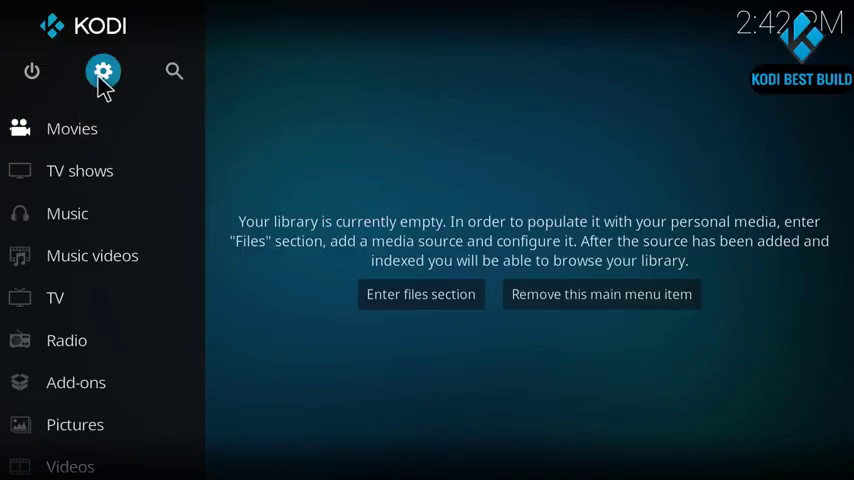
left_click(103, 71)
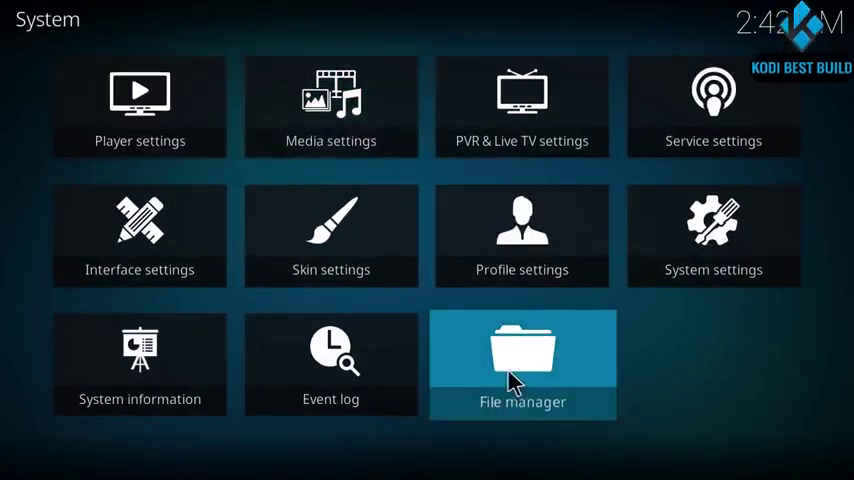
left_click(521, 364)
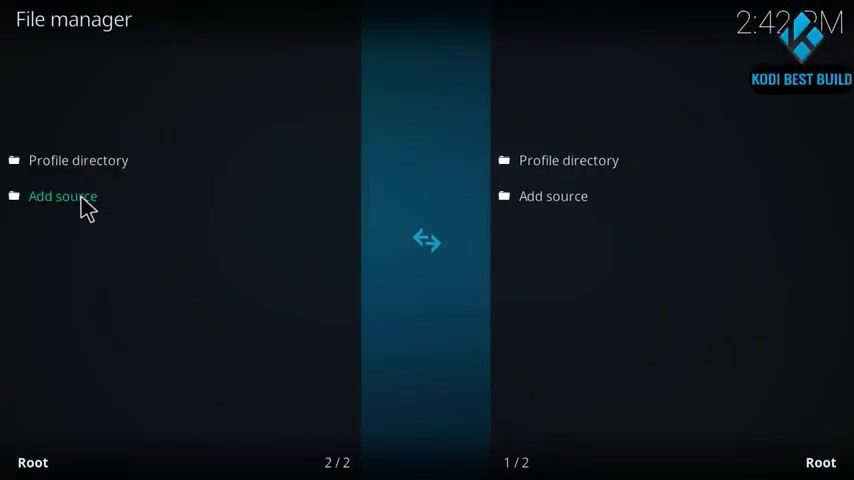
left_click(62, 196)
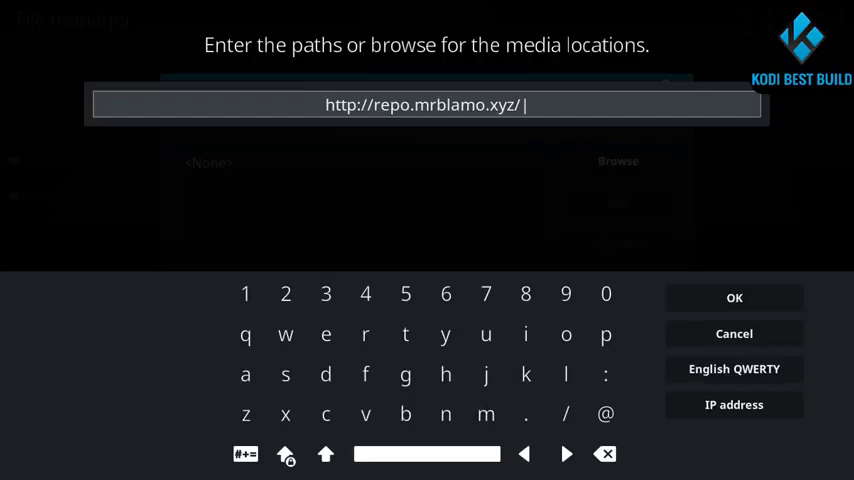
mouse_move(410, 106)
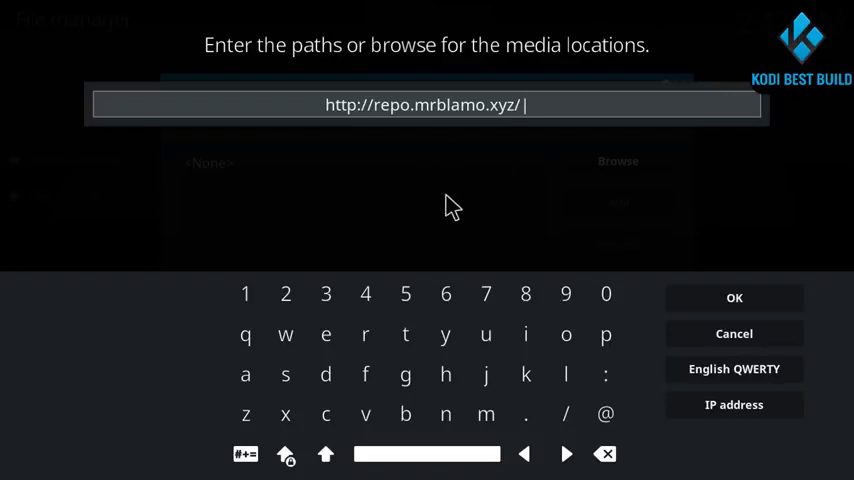
left_click(734, 297)
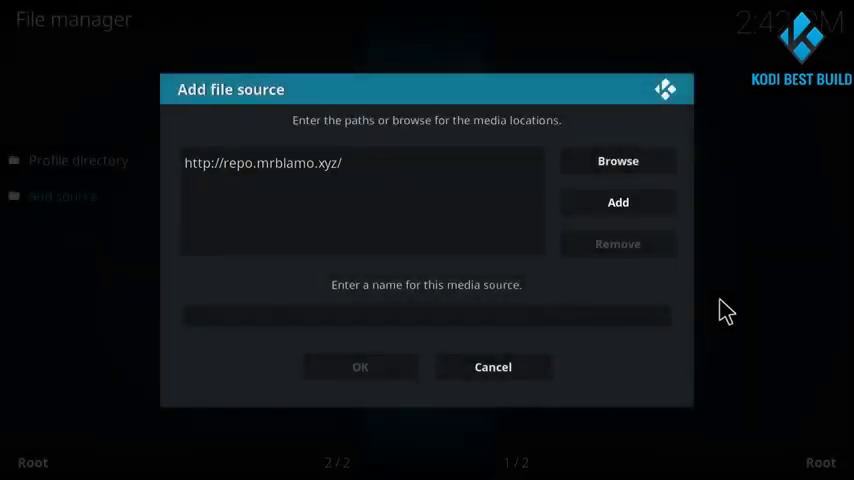
left_click(426, 316)
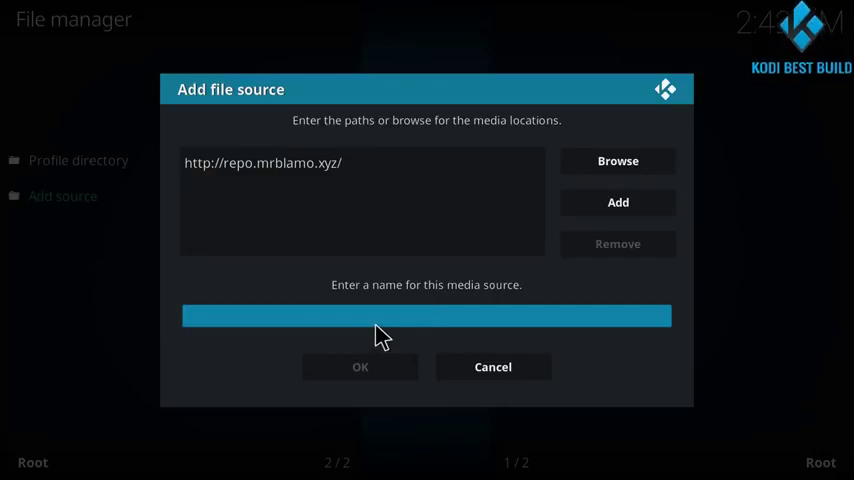
type("MR")
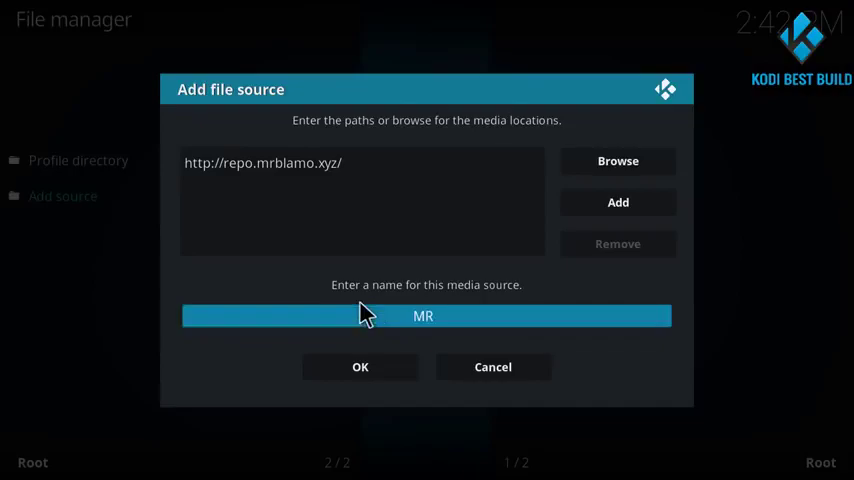
left_click(360, 366)
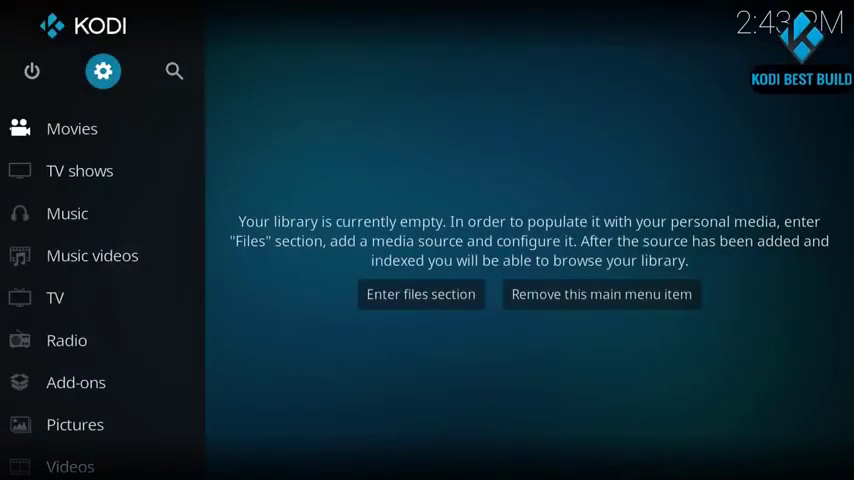
Step: Enable installing add-ons from Unknown sources and accept the security warning
left_click(76, 382)
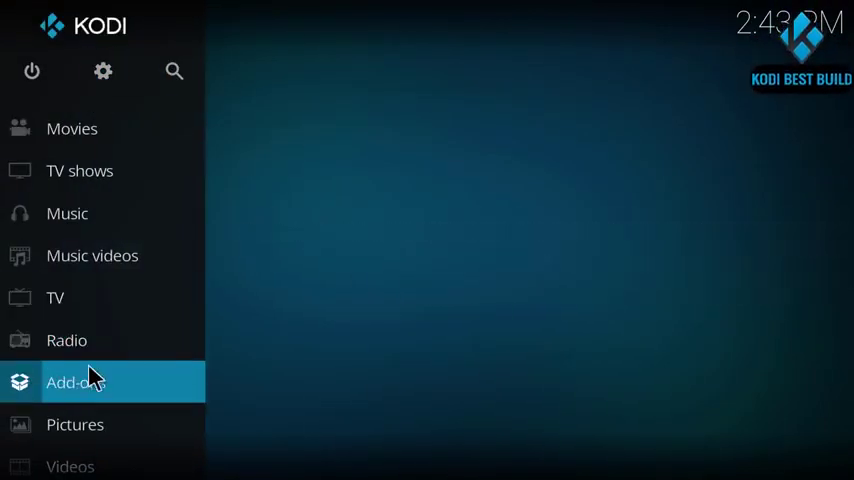
left_click(70, 382)
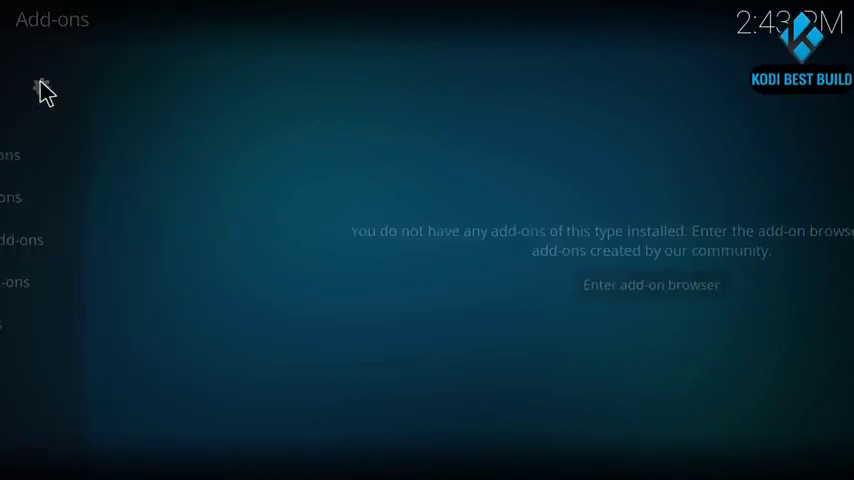
left_click(651, 285)
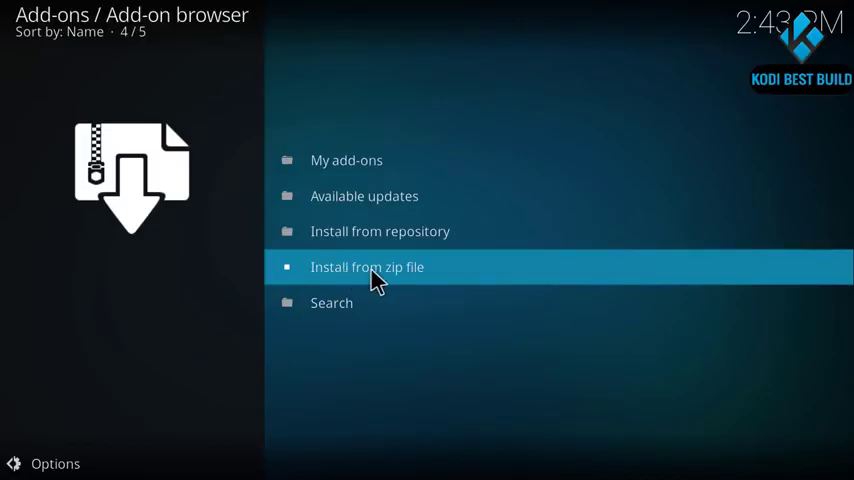
left_click(367, 267)
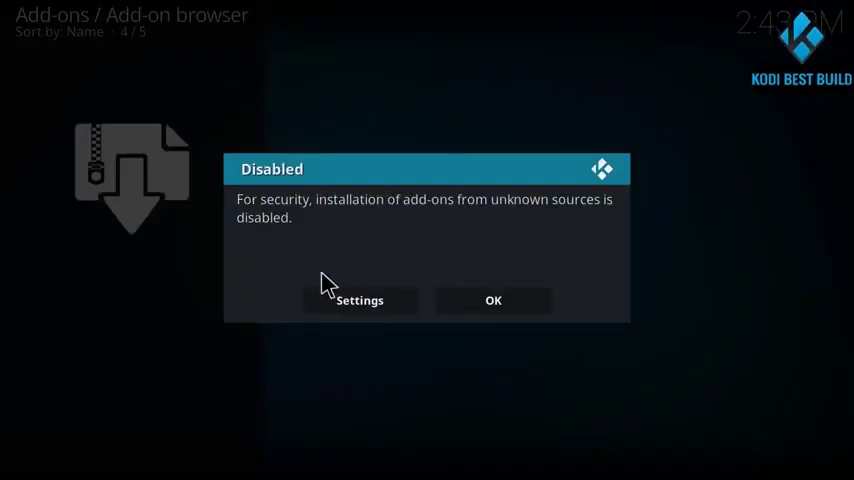
mouse_move(335, 247)
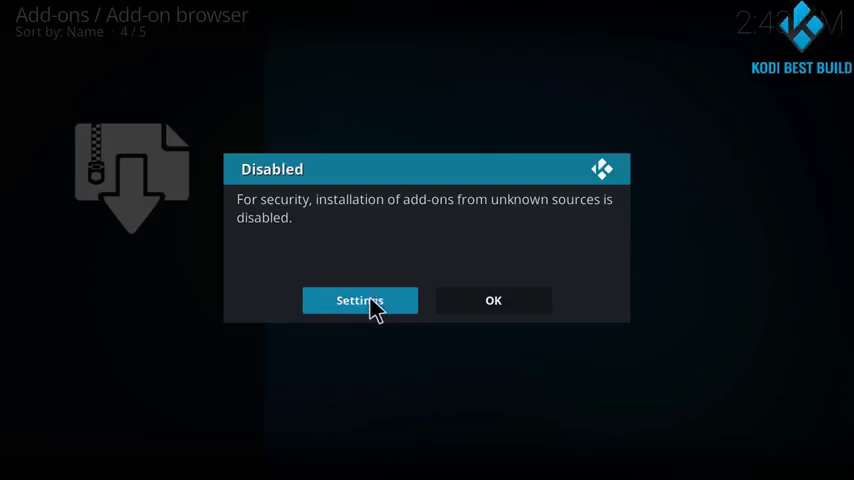
left_click(360, 300)
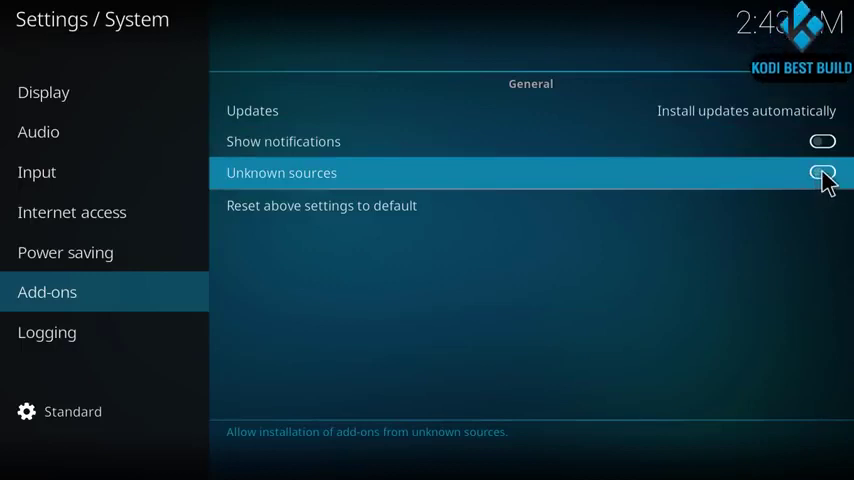
left_click(822, 172)
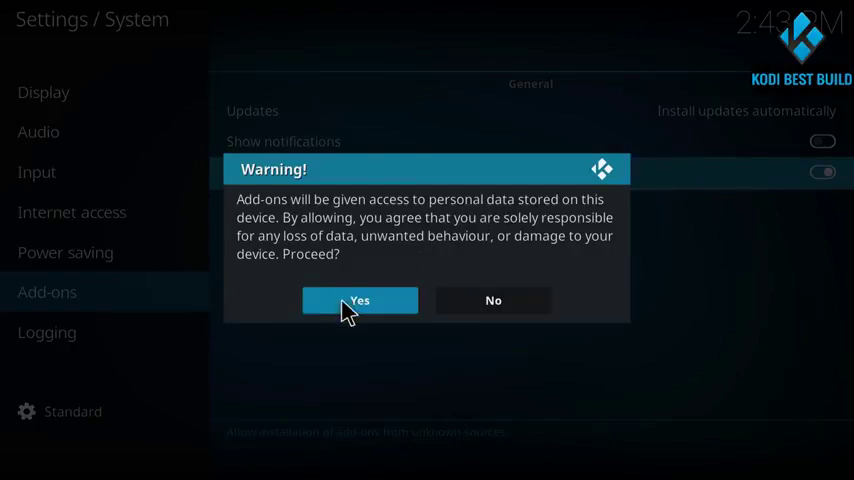
left_click(359, 300)
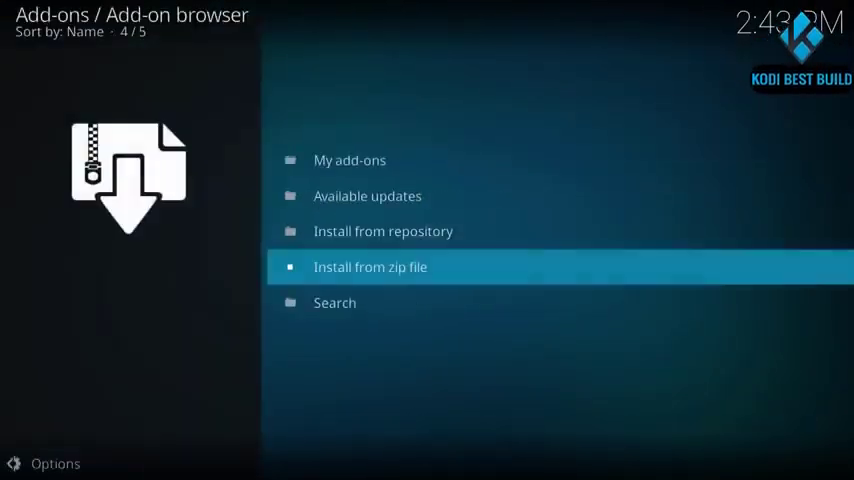
mouse_move(518, 68)
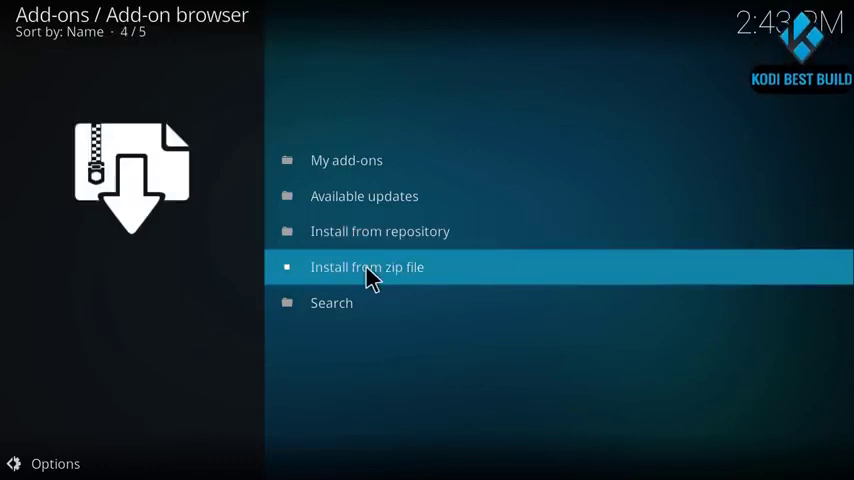
Step: Install repository.griffin-0.0.6.zip from the MR source
left_click(367, 267)
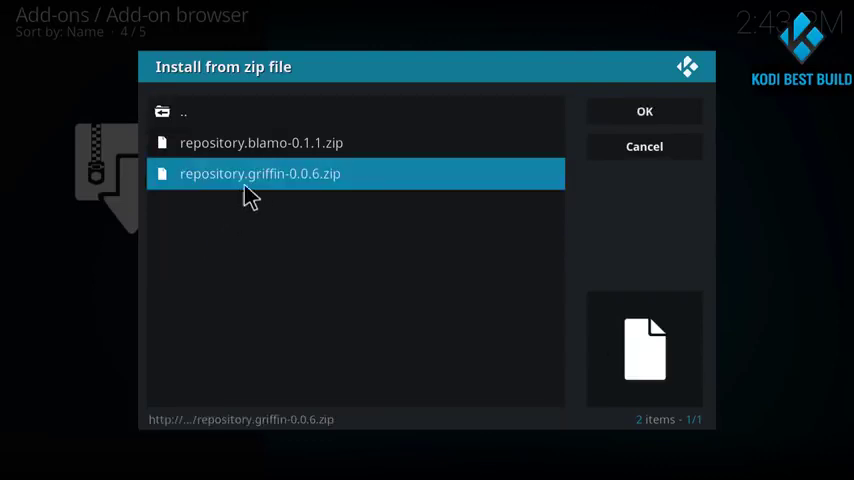
left_click(261, 142)
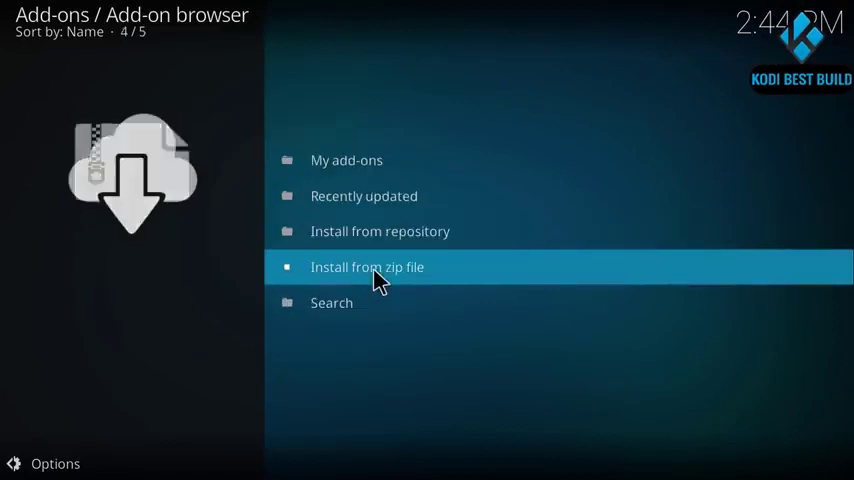
Step: Browse Install from repository to Blamo Repo's Video add-ons list
left_click(380, 231)
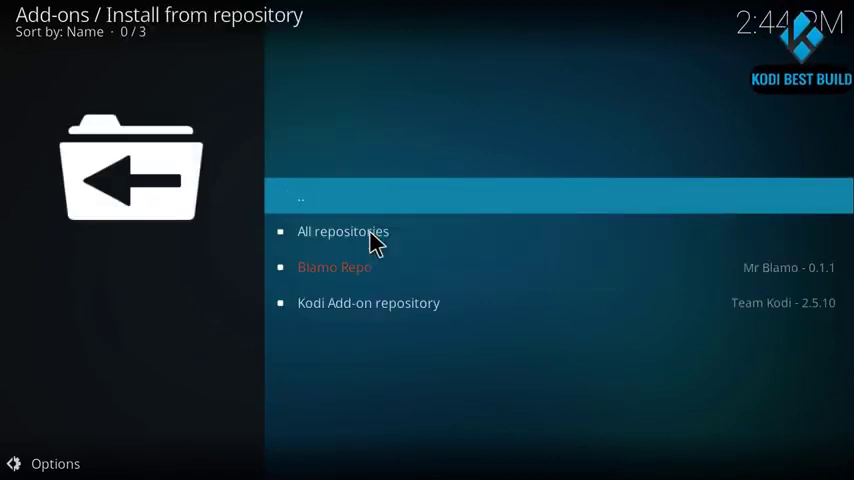
left_click(334, 267)
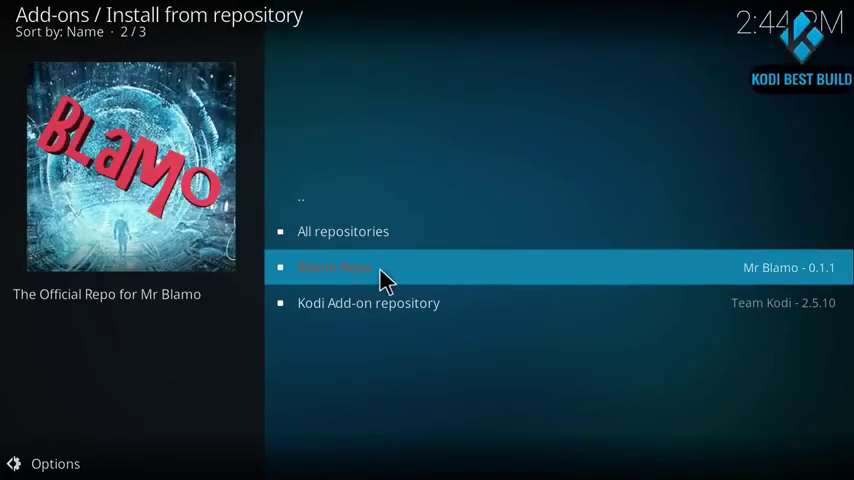
left_click(335, 267)
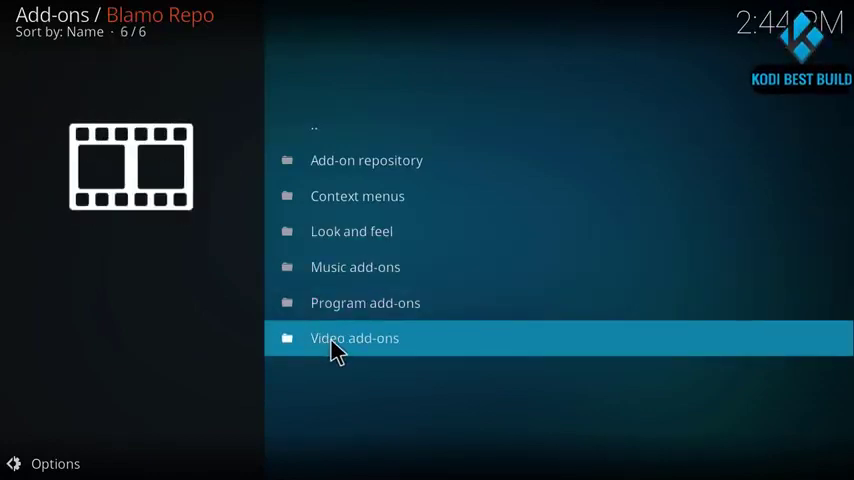
left_click(354, 338)
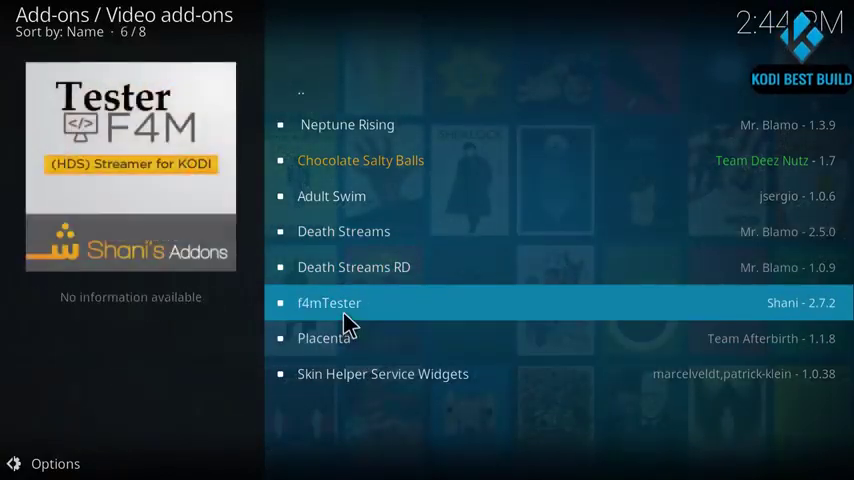
mouse_move(390, 312)
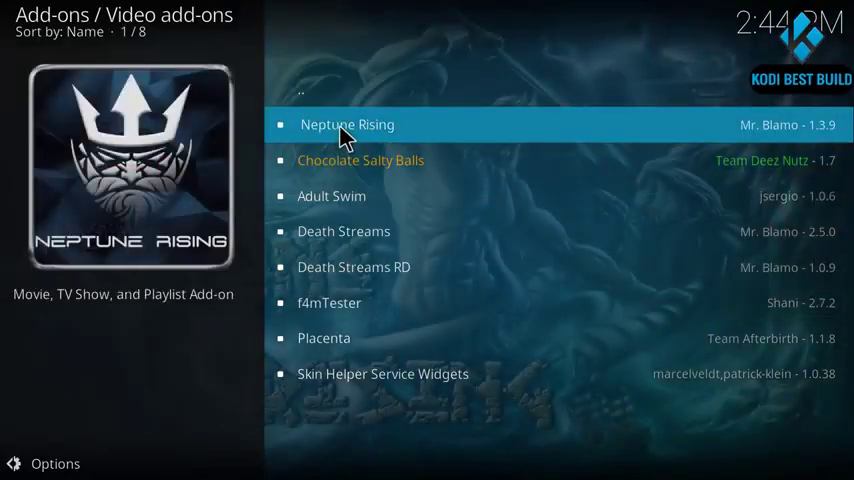
Step: Install Neptune Rising, Chocolate Salty Balls and Death Streams RD
left_click(347, 124)
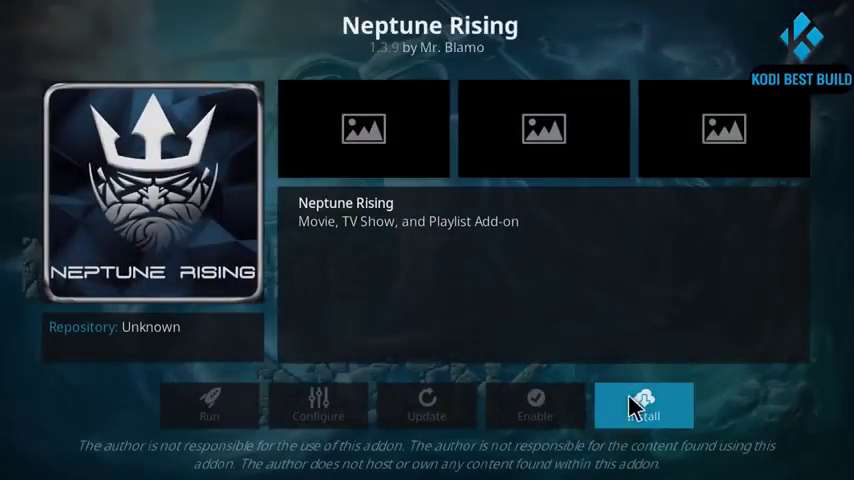
left_click(643, 405)
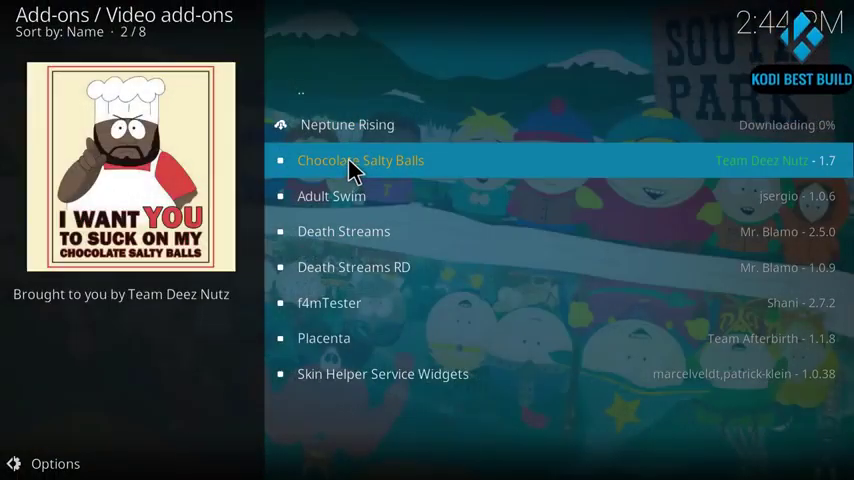
left_click(360, 160)
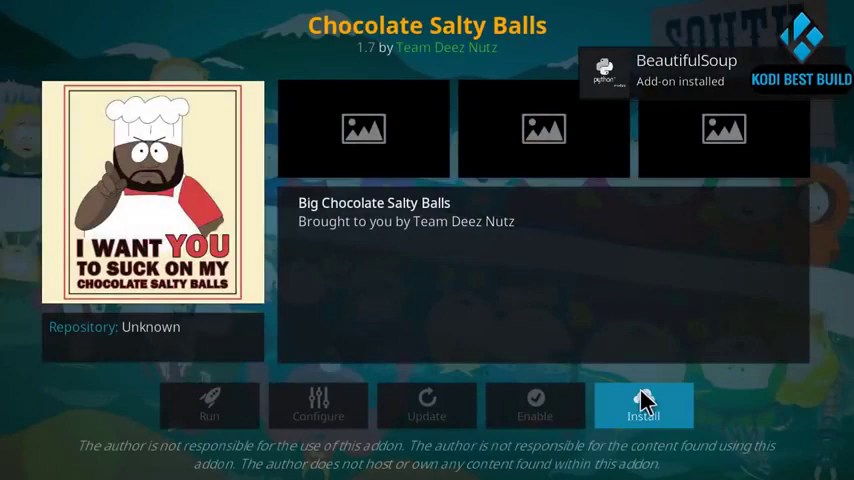
left_click(643, 405)
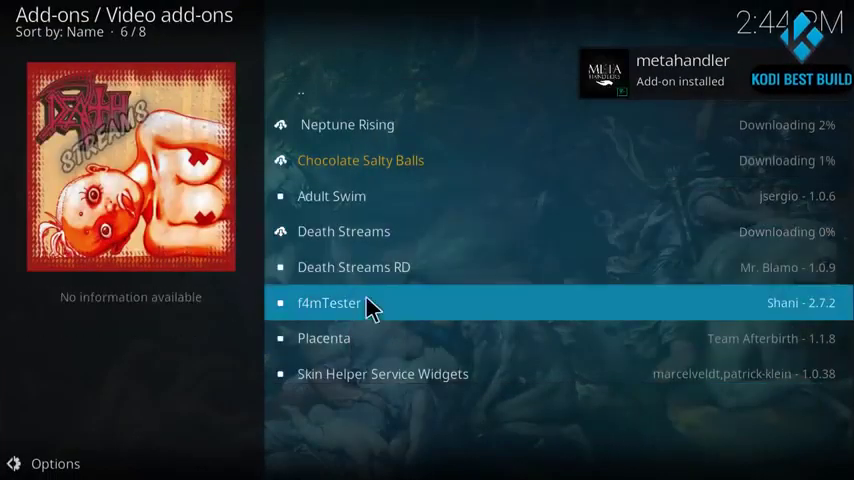
left_click(354, 267)
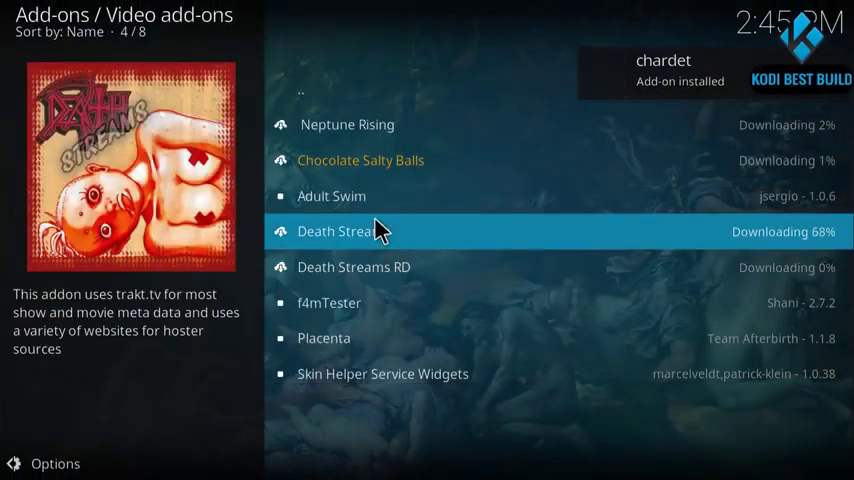
Step: Install f4mTester, choosing its version, and Placenta
left_click(329, 302)
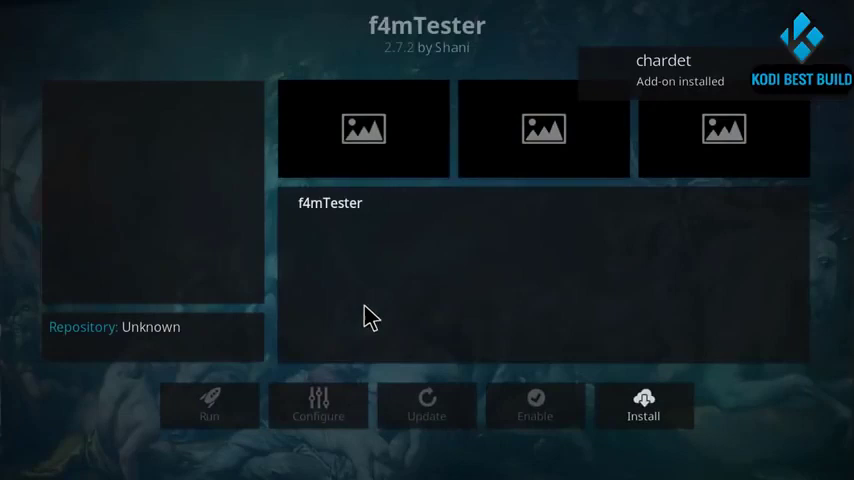
left_click(643, 405)
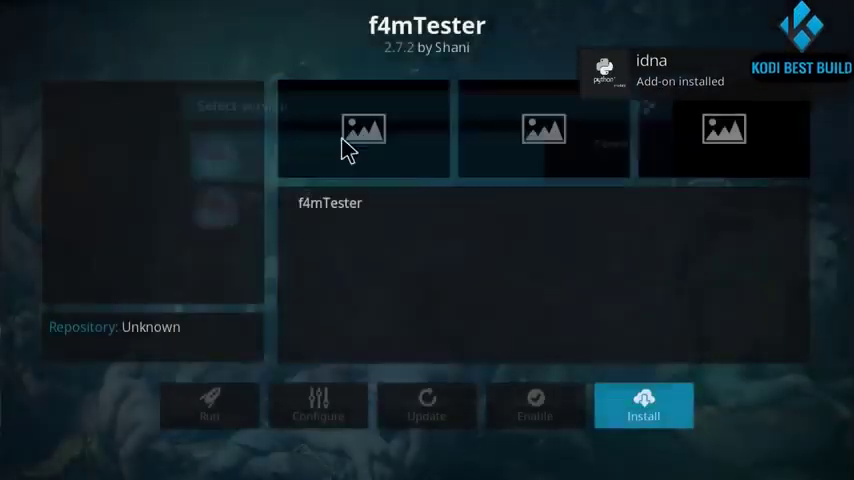
left_click(643, 405)
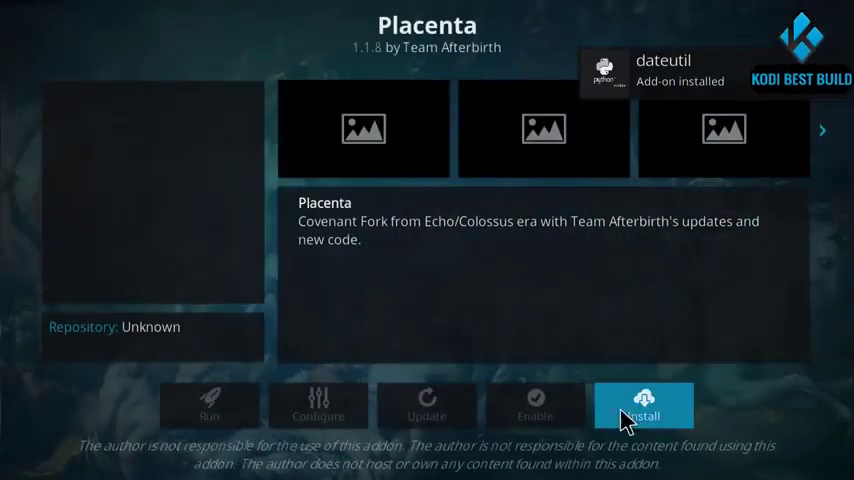
left_click(643, 405)
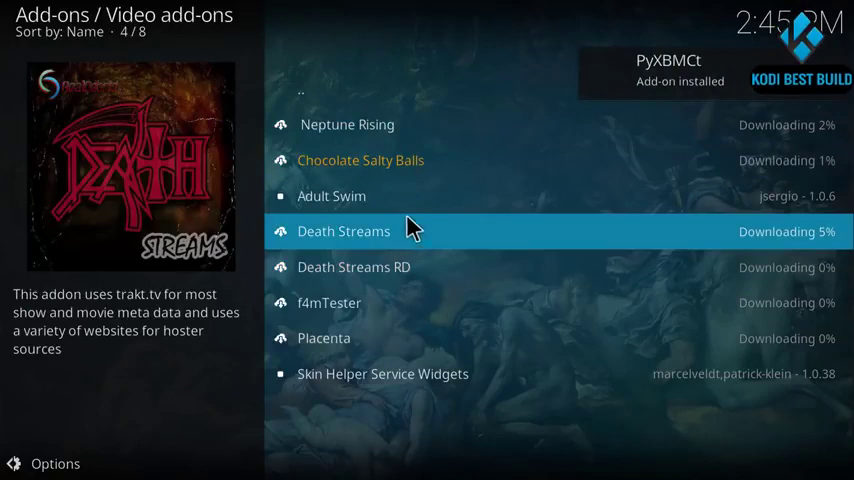
mouse_move(457, 243)
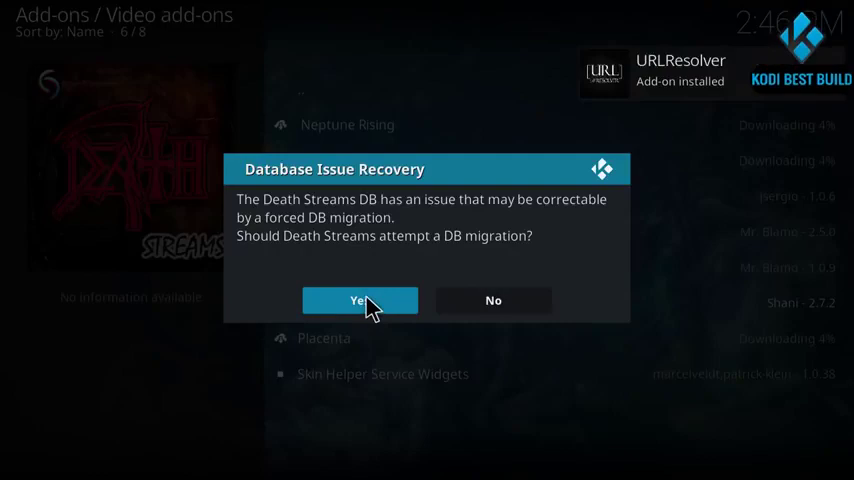
Step: Accept the Death Streams database migration, decline language adjustment, and open Death Streams RD
left_click(359, 300)
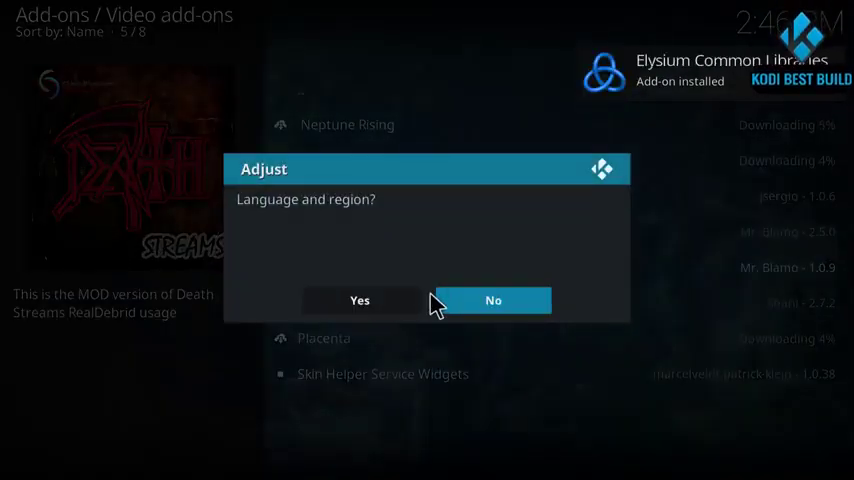
left_click(492, 300)
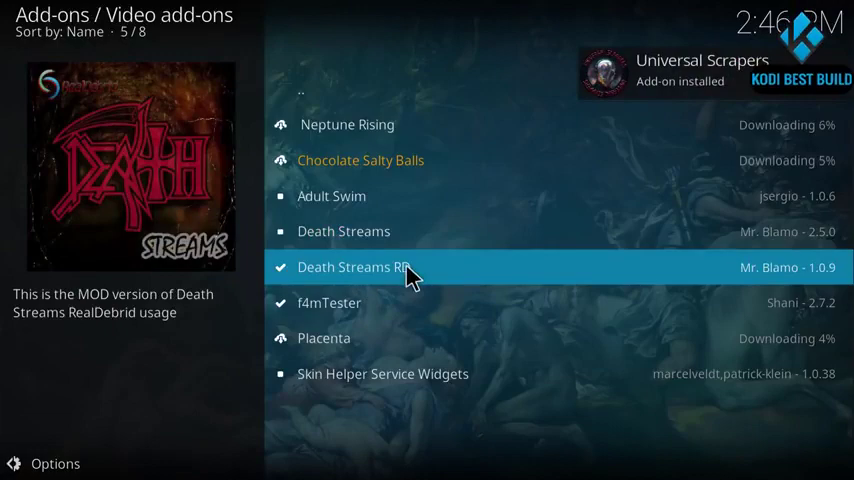
left_click(351, 267)
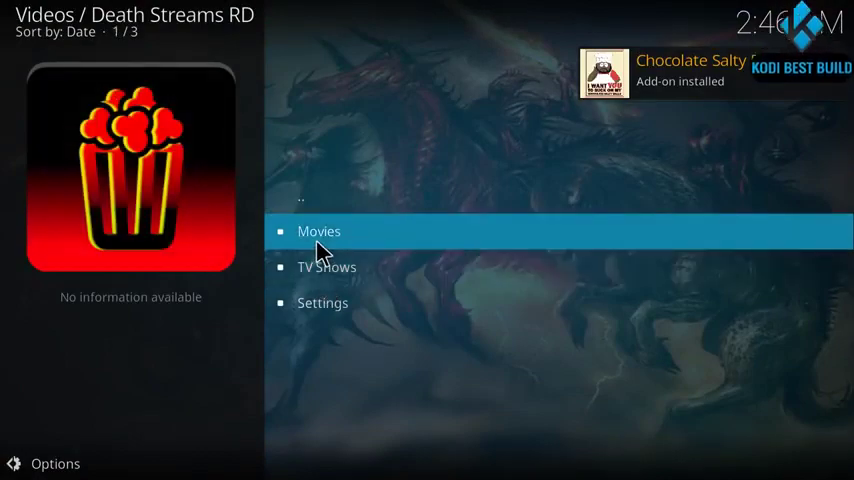
Step: Find Wonder Woman (2017) under Movies > Popular Movies and list its sources
left_click(319, 231)
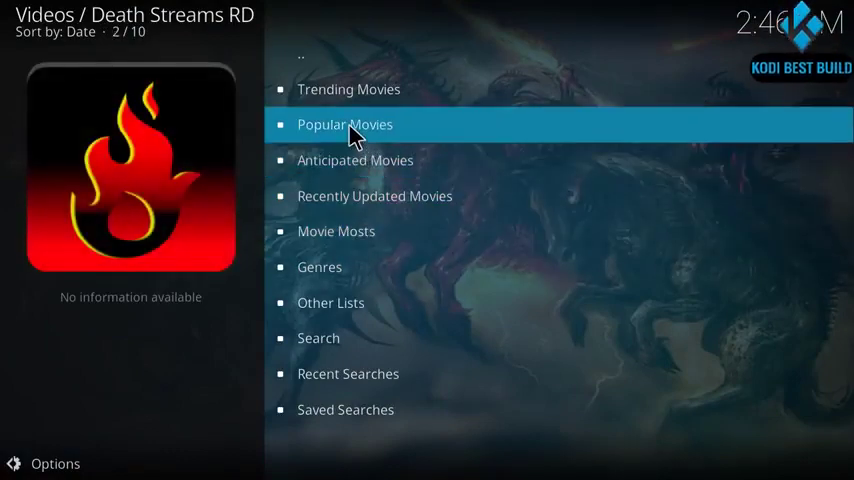
left_click(344, 124)
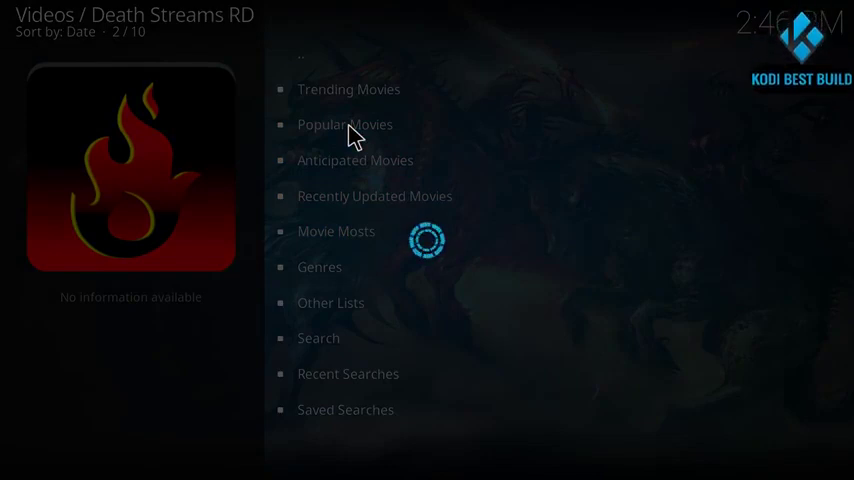
mouse_move(393, 214)
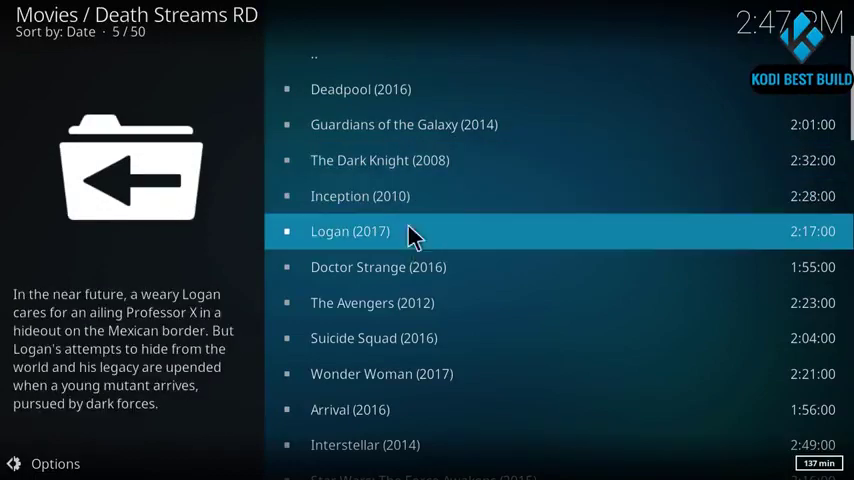
scroll("down", 3)
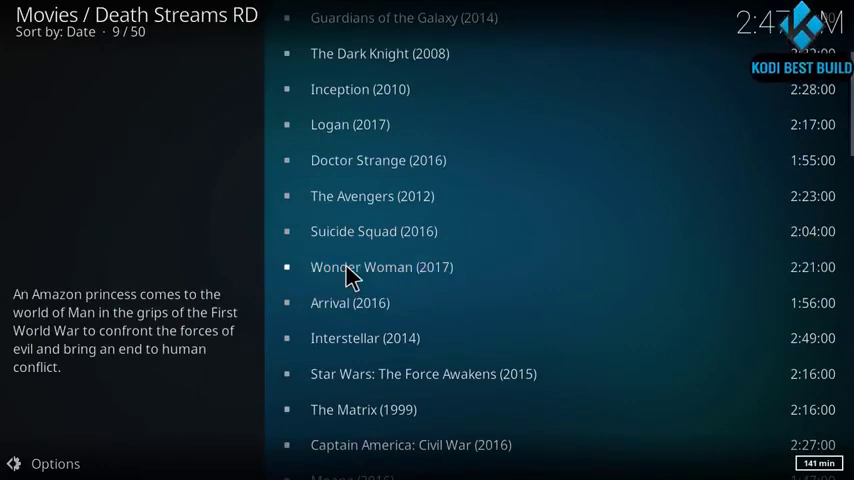
left_click(381, 267)
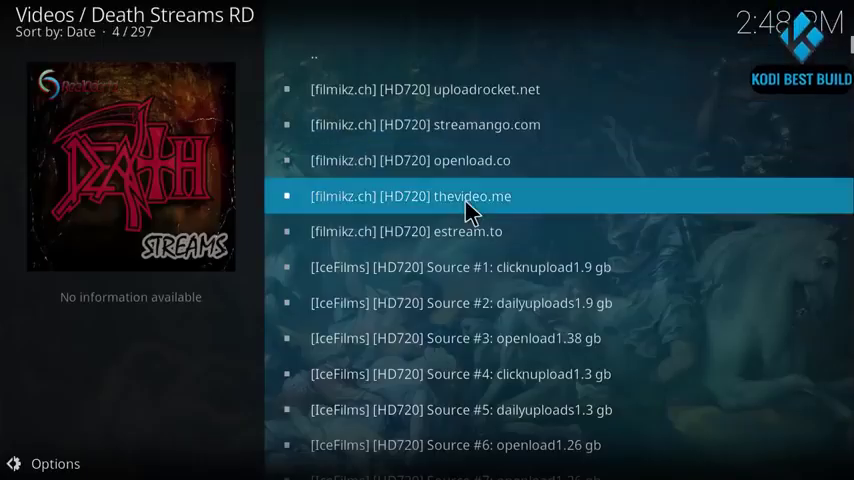
Step: Try playing the streamango.com source and then Source #13 vidlox480p
key("up")
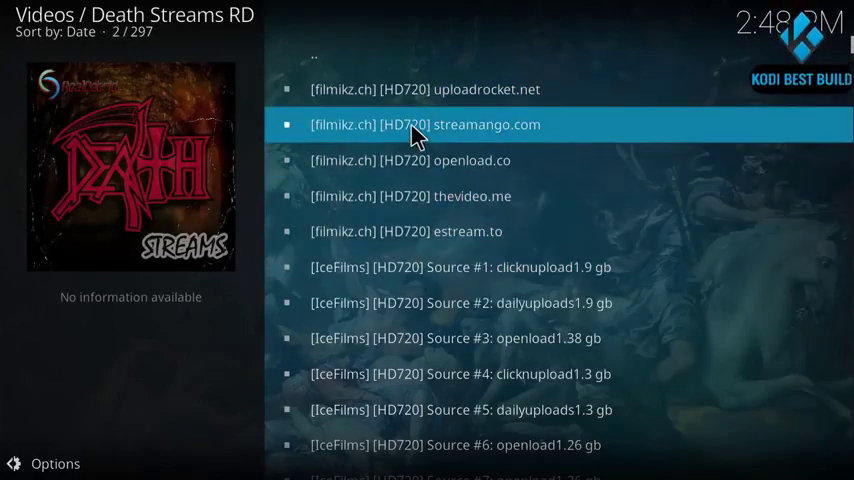
left_click(424, 124)
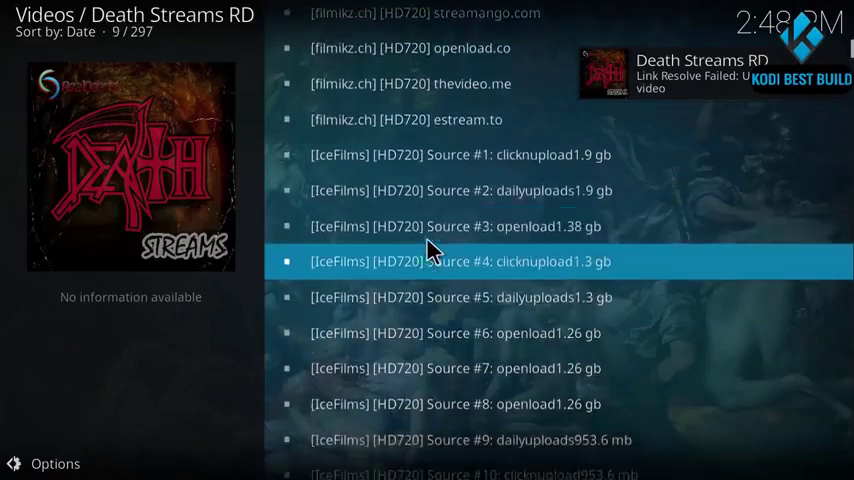
scroll("down", 3)
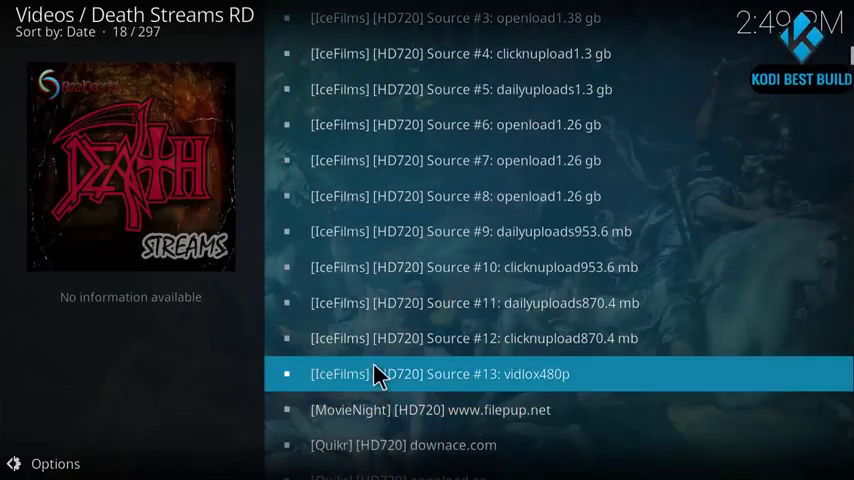
left_click(441, 373)
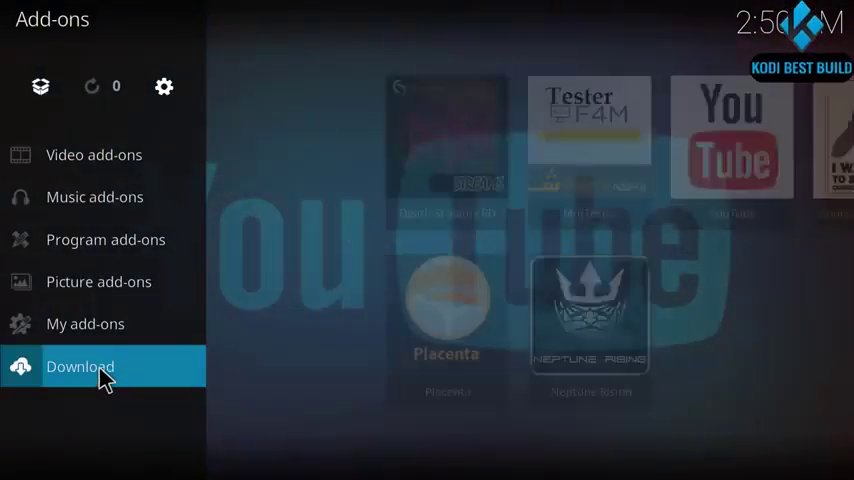
Step: Show the installed video add-ons list to reach Placenta
left_click(94, 154)
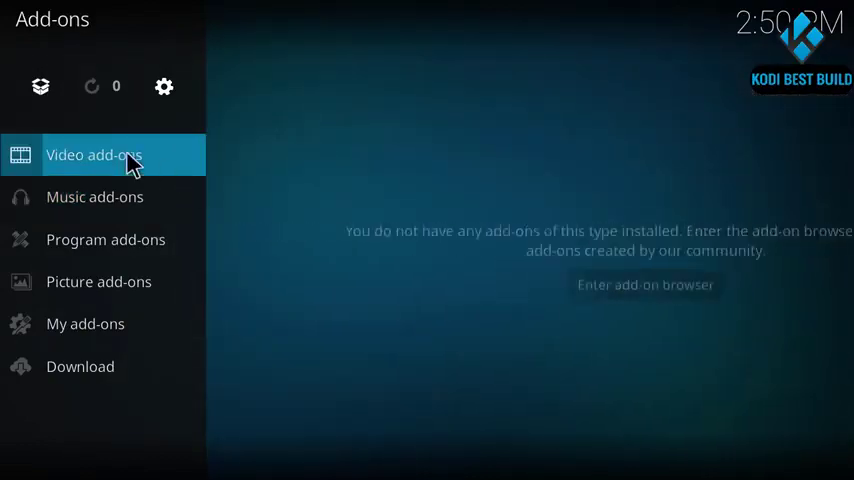
left_click(94, 155)
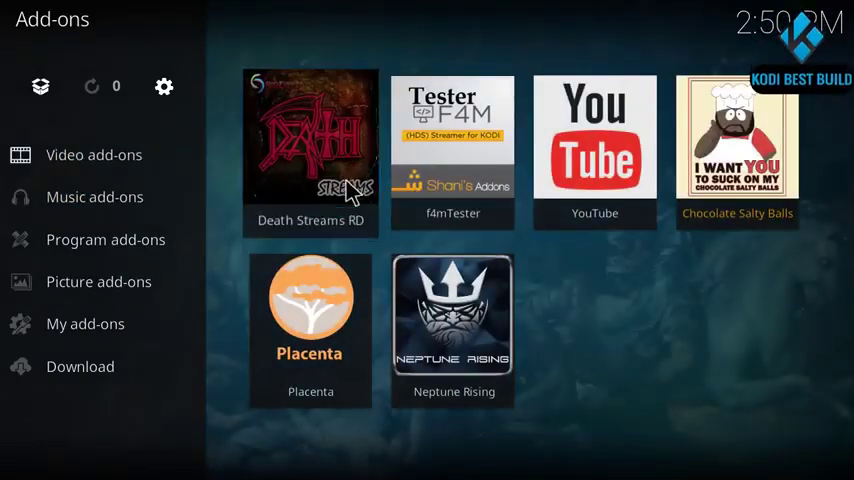
mouse_move(453, 315)
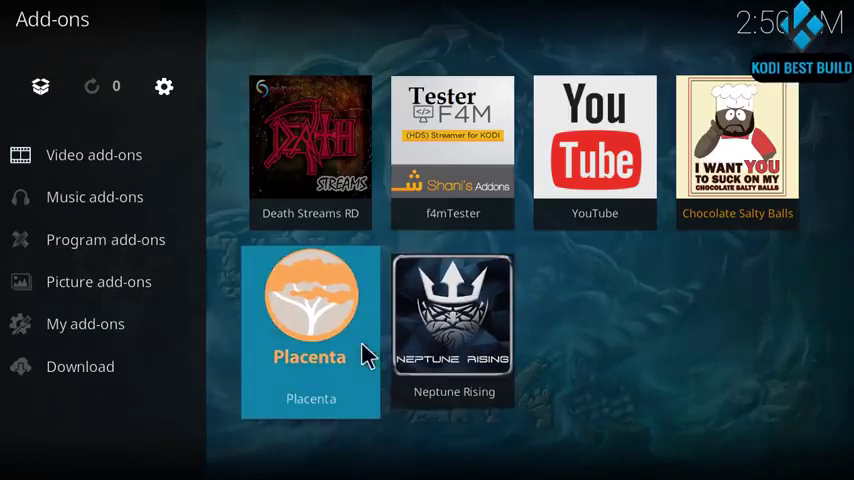
mouse_move(455, 330)
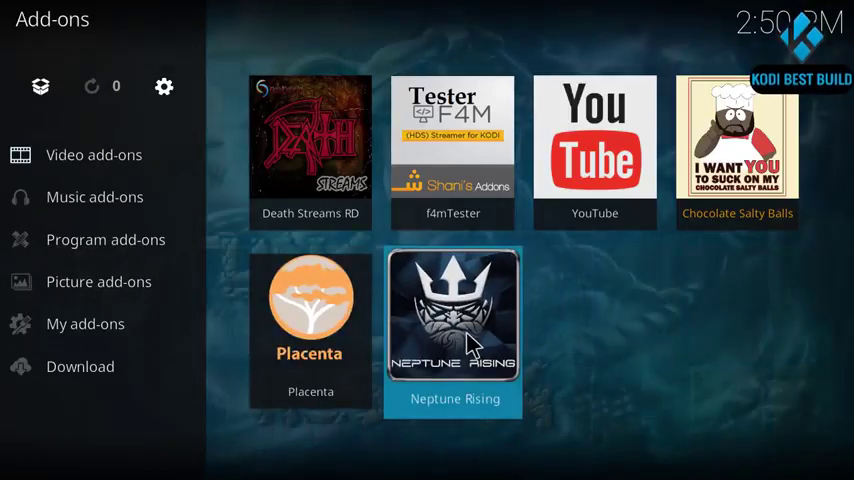
mouse_move(430, 348)
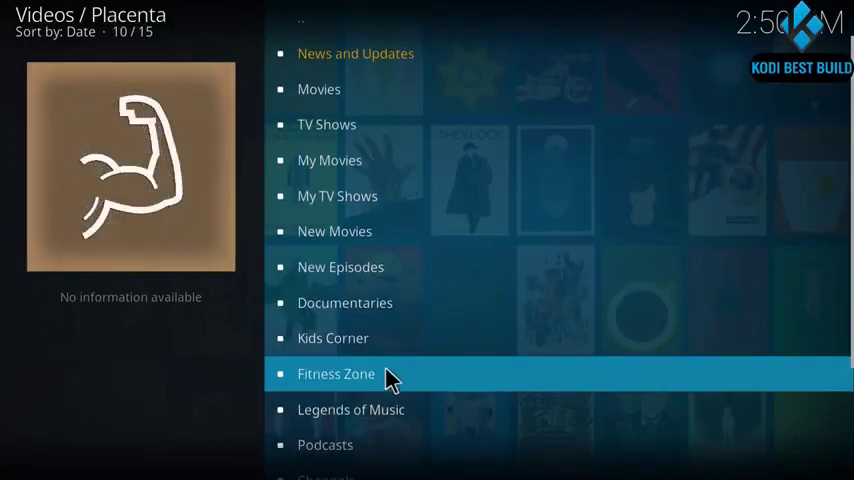
Step: Open Placenta's TV Shows > Most Popular and scroll through the shows
scroll("down", 3)
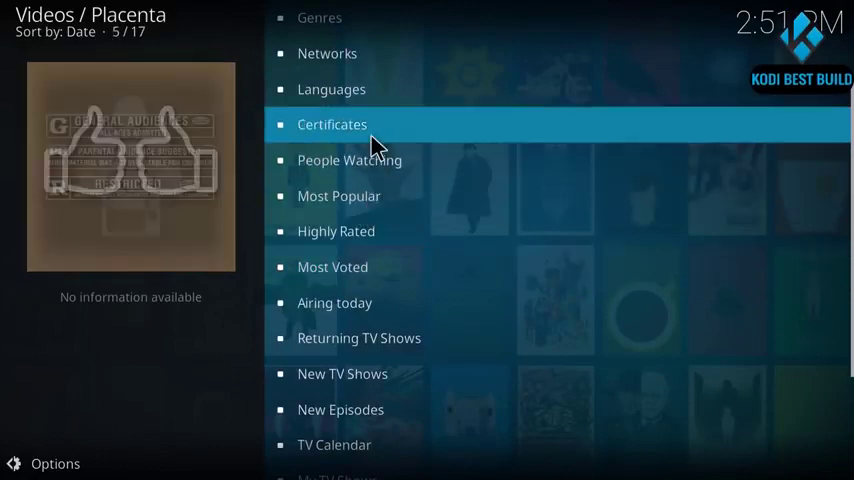
scroll("down", 3)
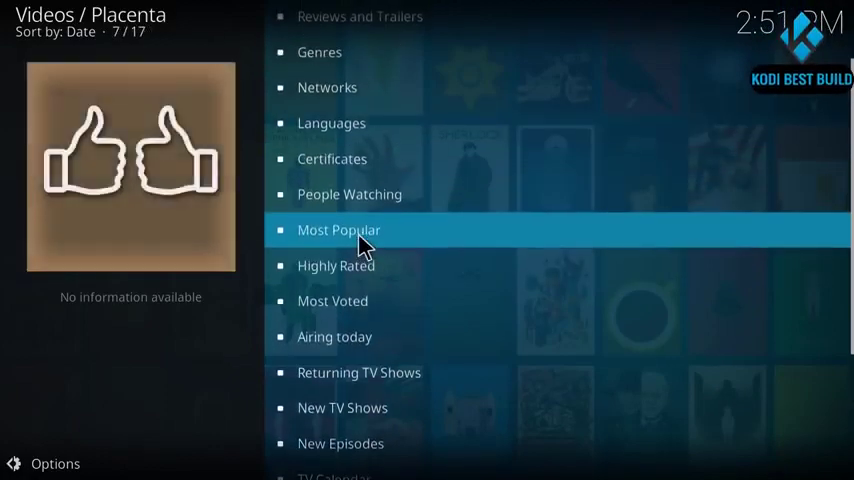
scroll("down", 3)
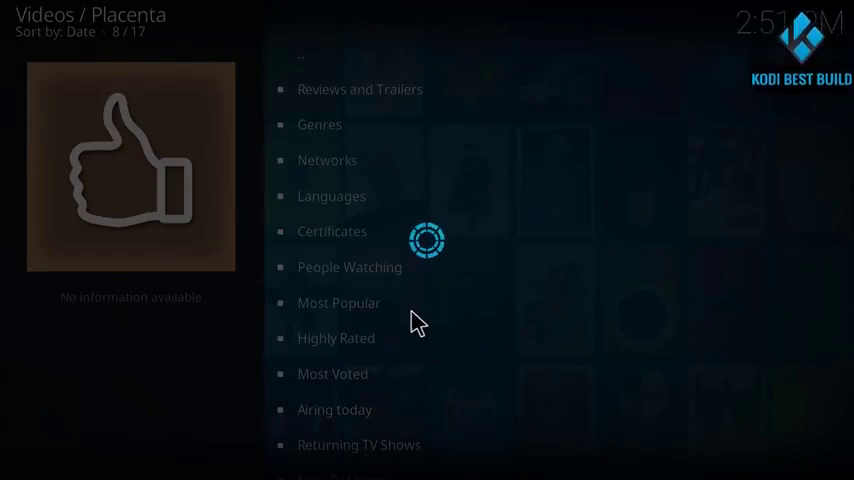
mouse_move(399, 360)
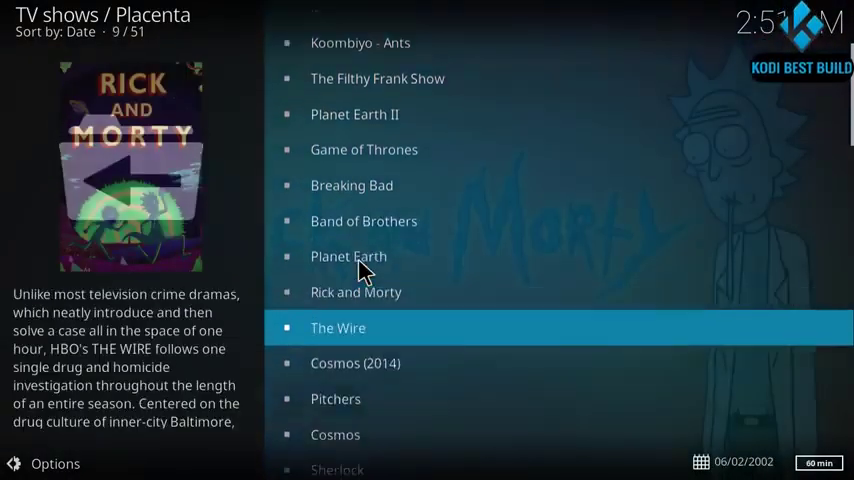
scroll("down", 3)
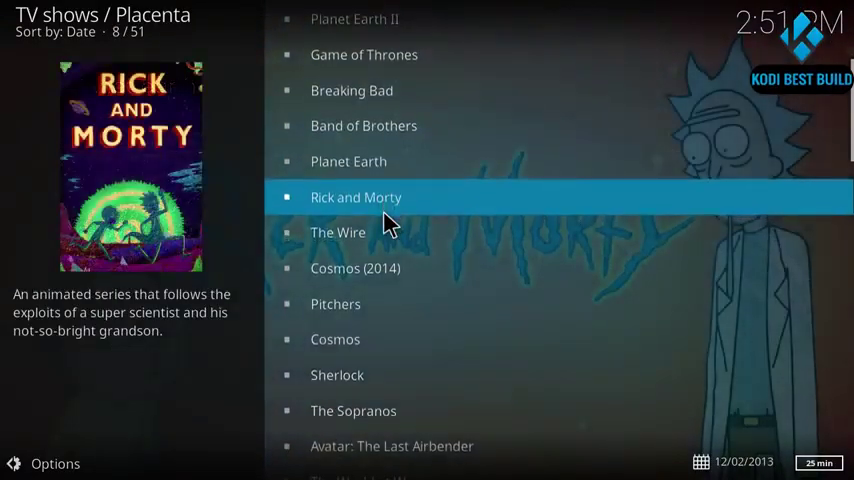
key("down")
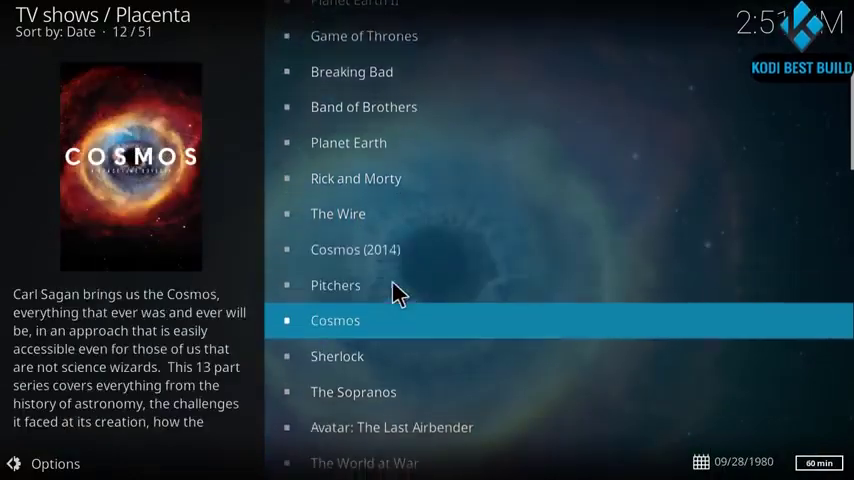
scroll("down", 3)
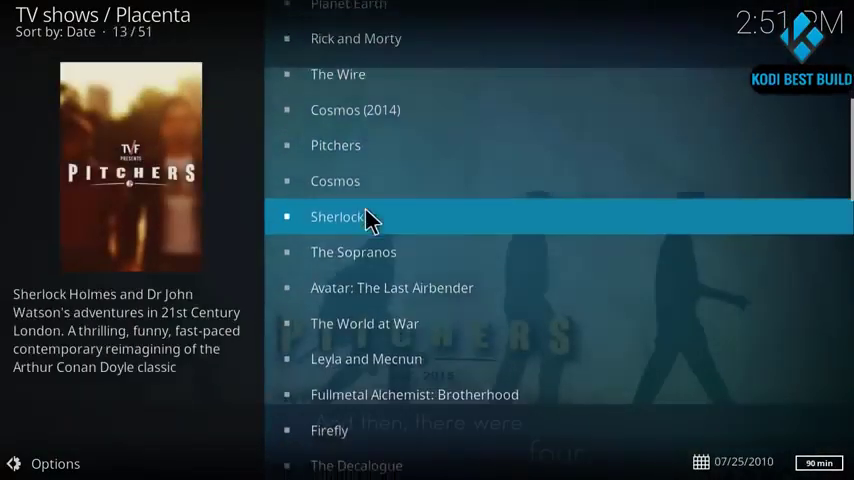
scroll("down", 3)
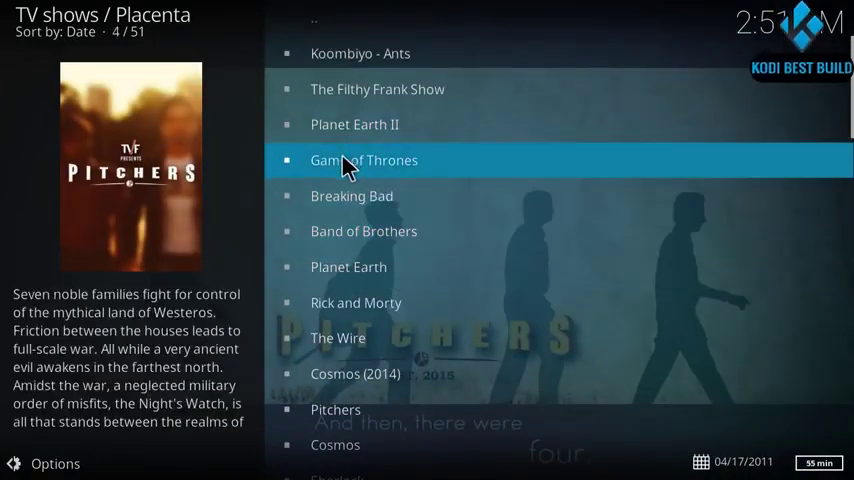
Step: Open Game of Thrones Season 7 and fetch sources for 7x07 The Dragon and the Wolf
left_click(364, 160)
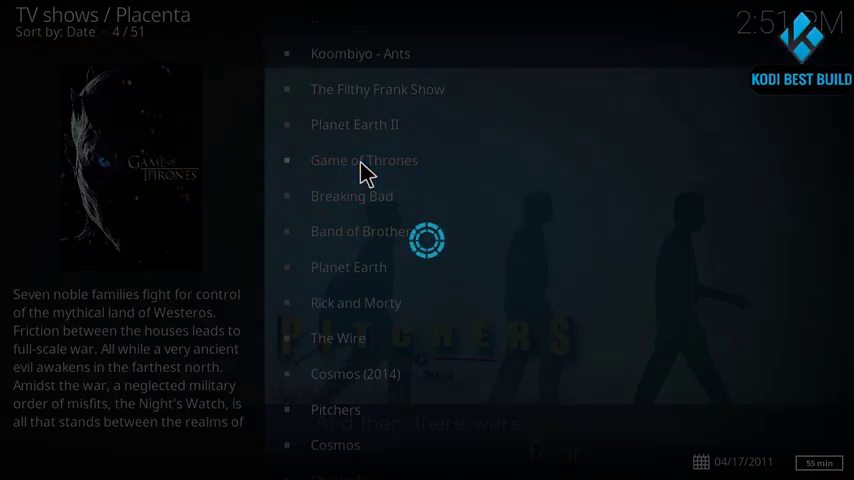
left_click(364, 160)
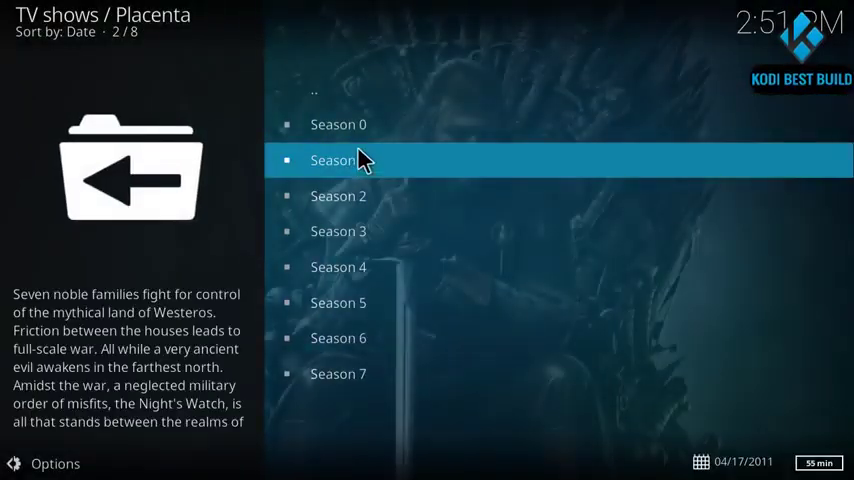
scroll("down", 3)
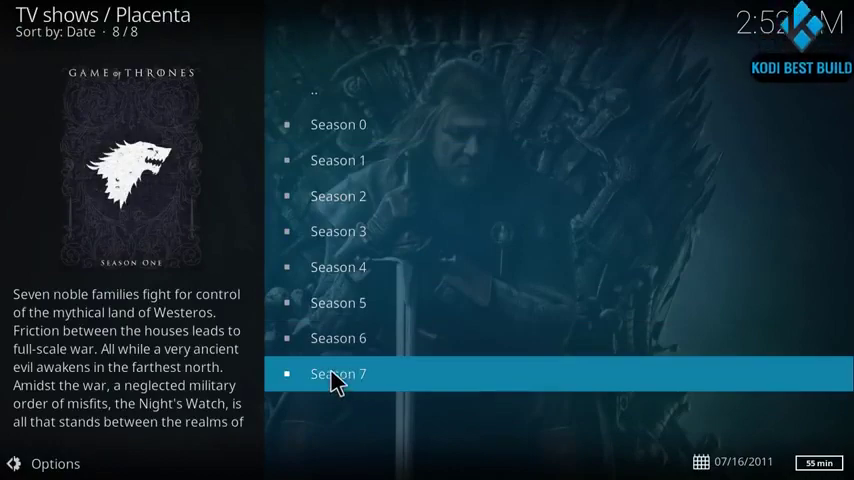
left_click(338, 373)
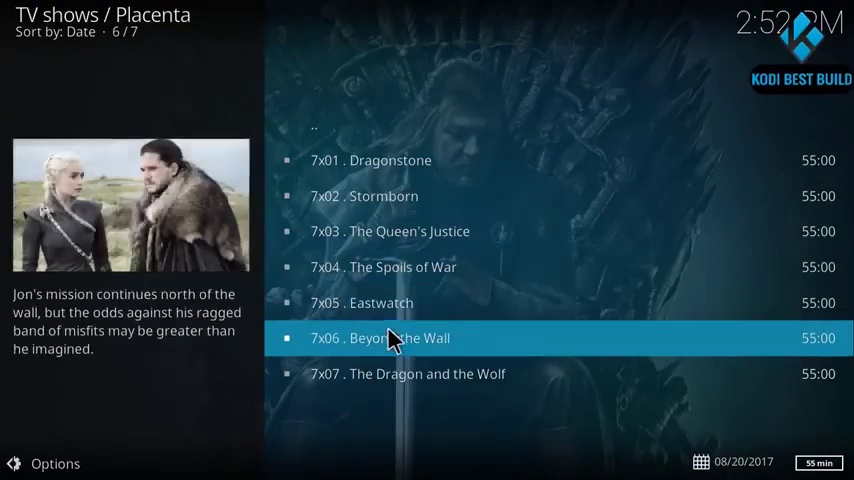
key("Down")
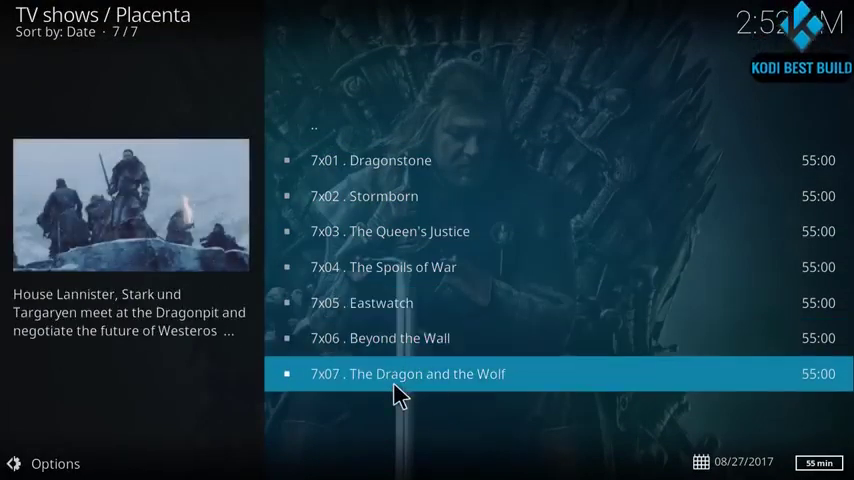
left_click(407, 373)
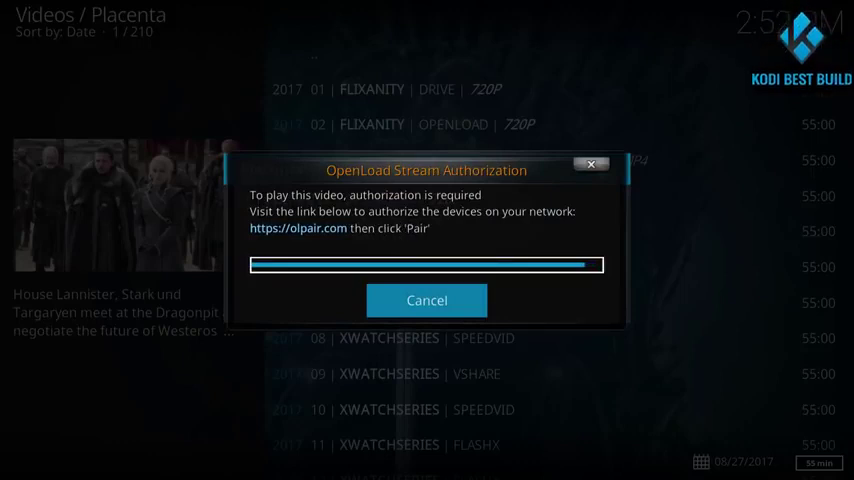
mouse_move(685, 28)
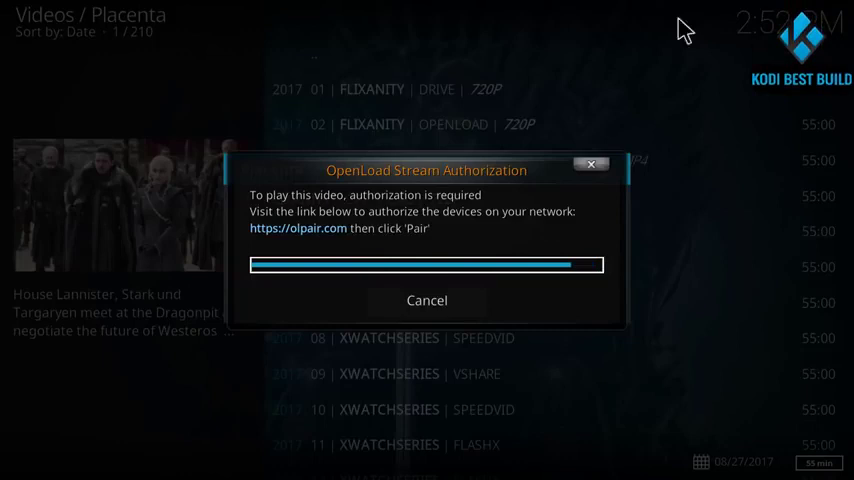
mouse_move(510, 336)
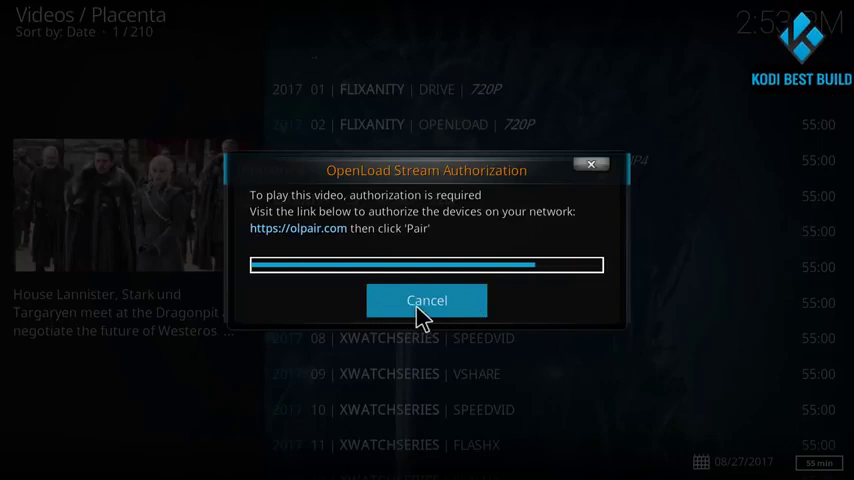
Step: Cancel the OpenLoad authorization prompt and the STREAMAGO resolving attempt
left_click(426, 300)
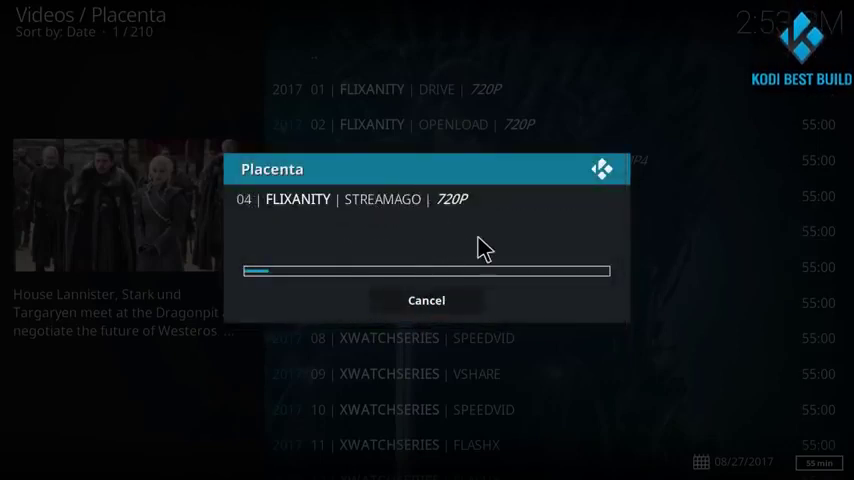
left_click(426, 300)
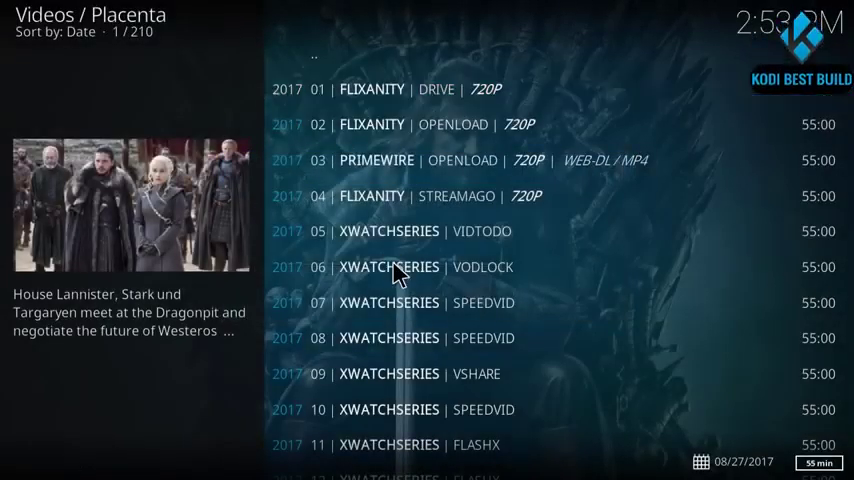
left_click(389, 231)
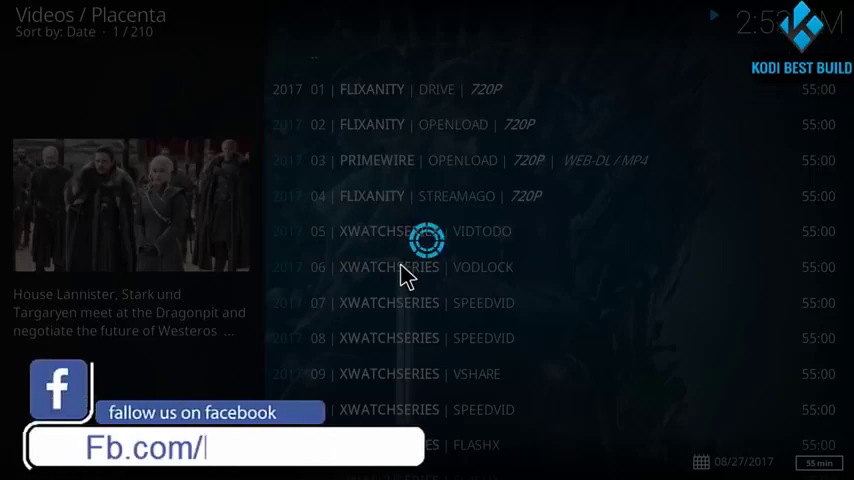
type("kodibestbuild")
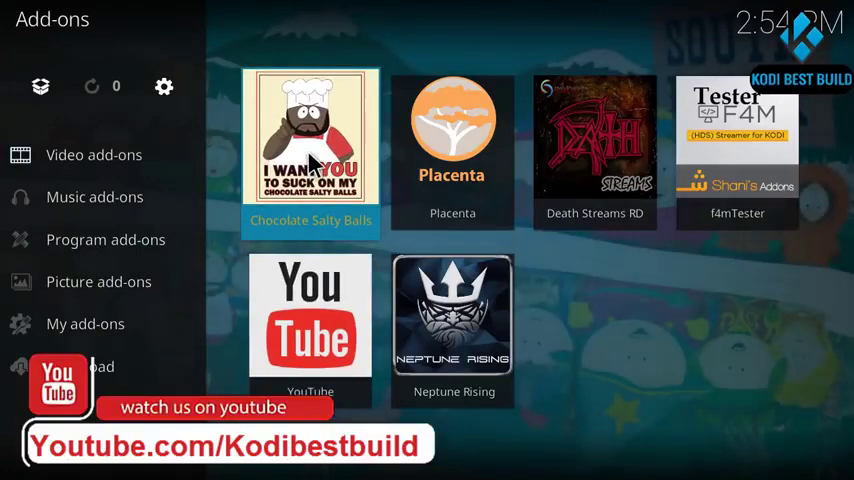
Step: Launch the Chocolate Salty Balls tile from the video add-ons list
left_click(310, 140)
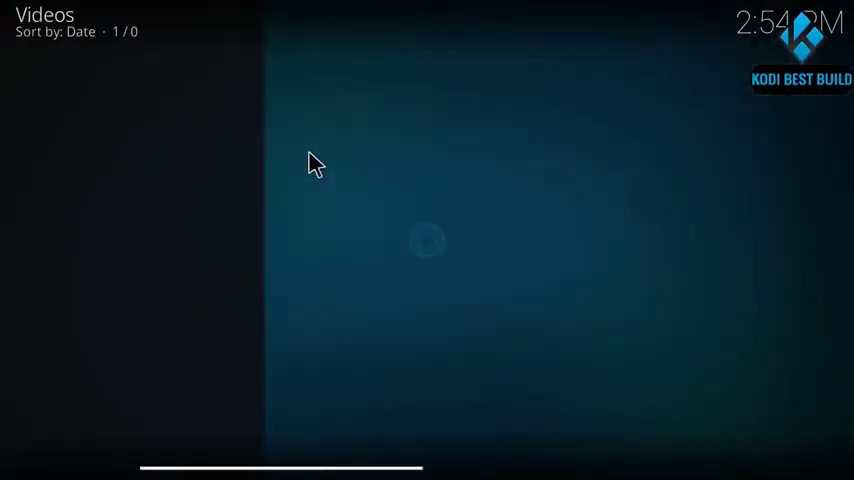